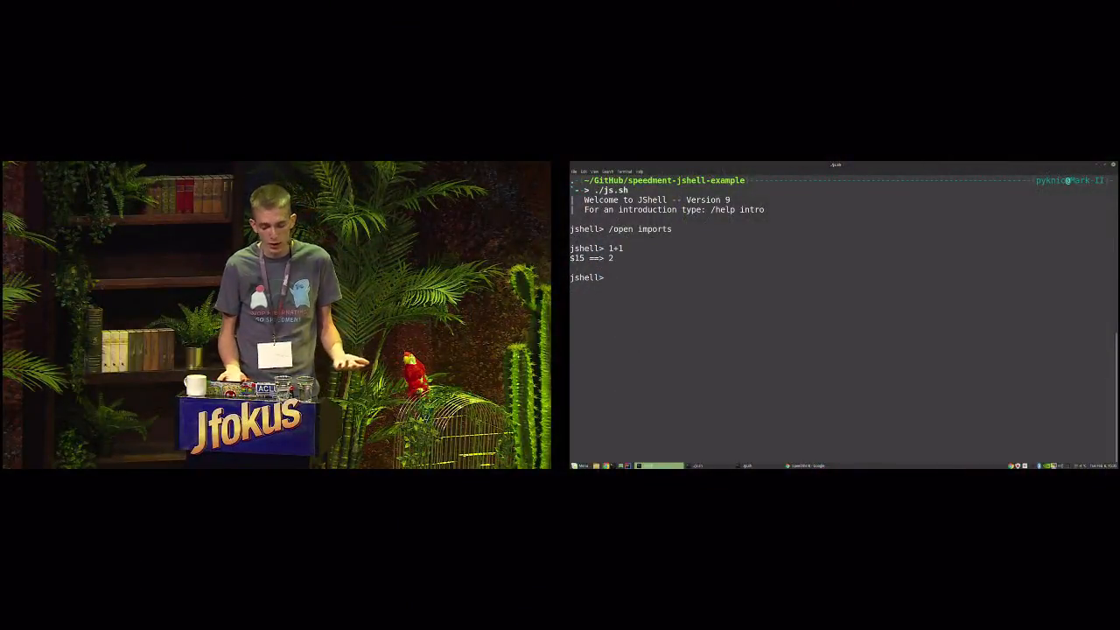
Evaluate List.of(1,2,3,4,5) to get [1, 2, 3, 4, 5] as a stored result.
{"action": "type", "text": "List"}
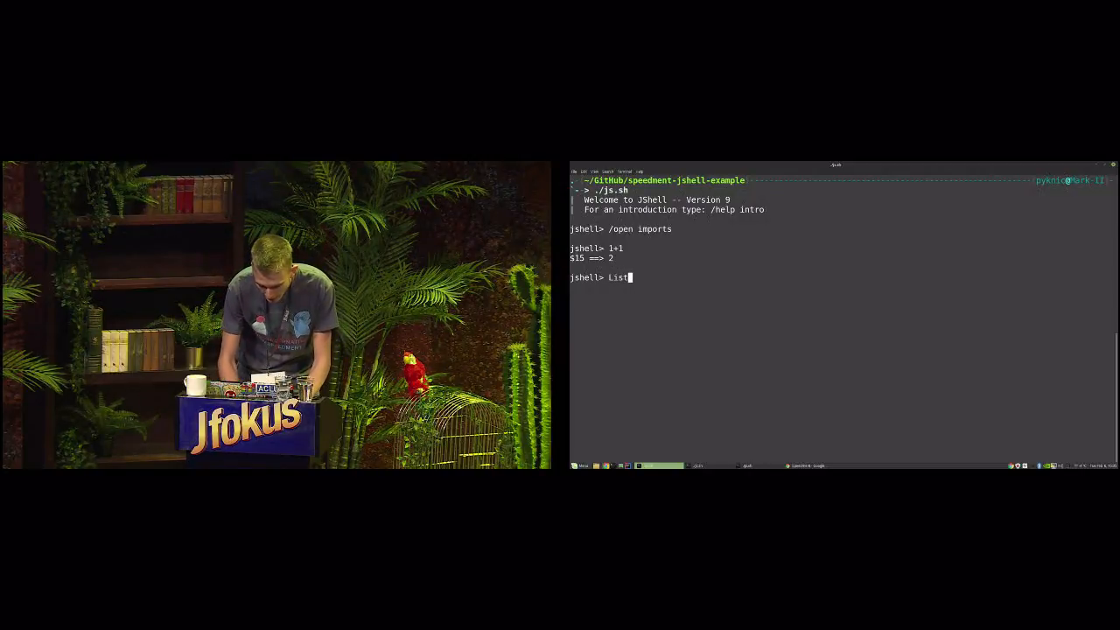
{"action": "type", "text": ".static."}
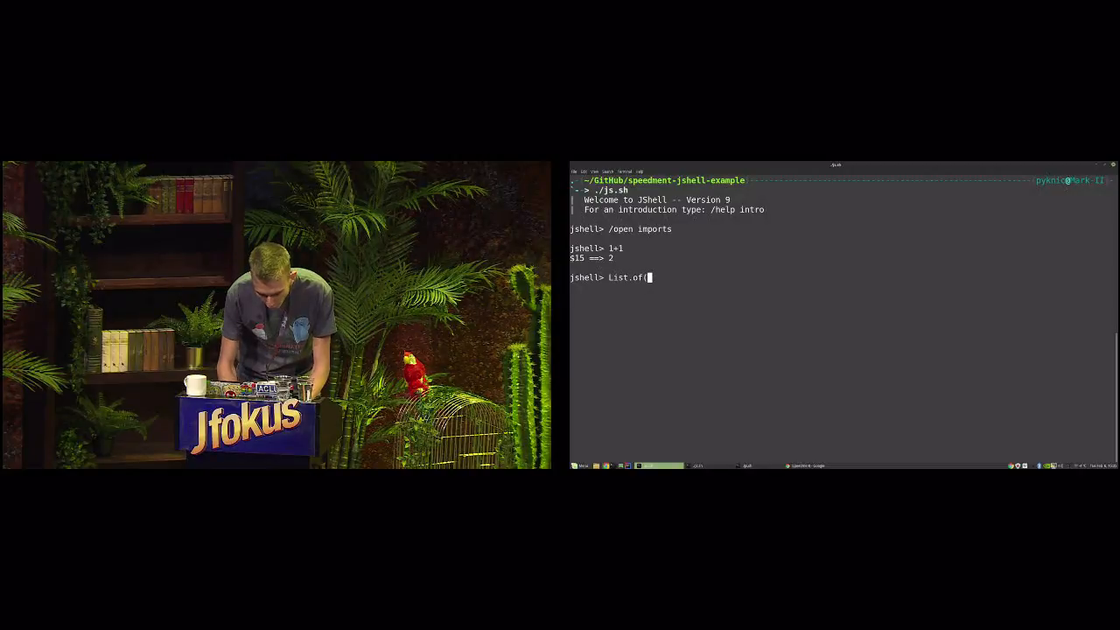
{"action": "type", "text": "1,2,3,4,5)"}
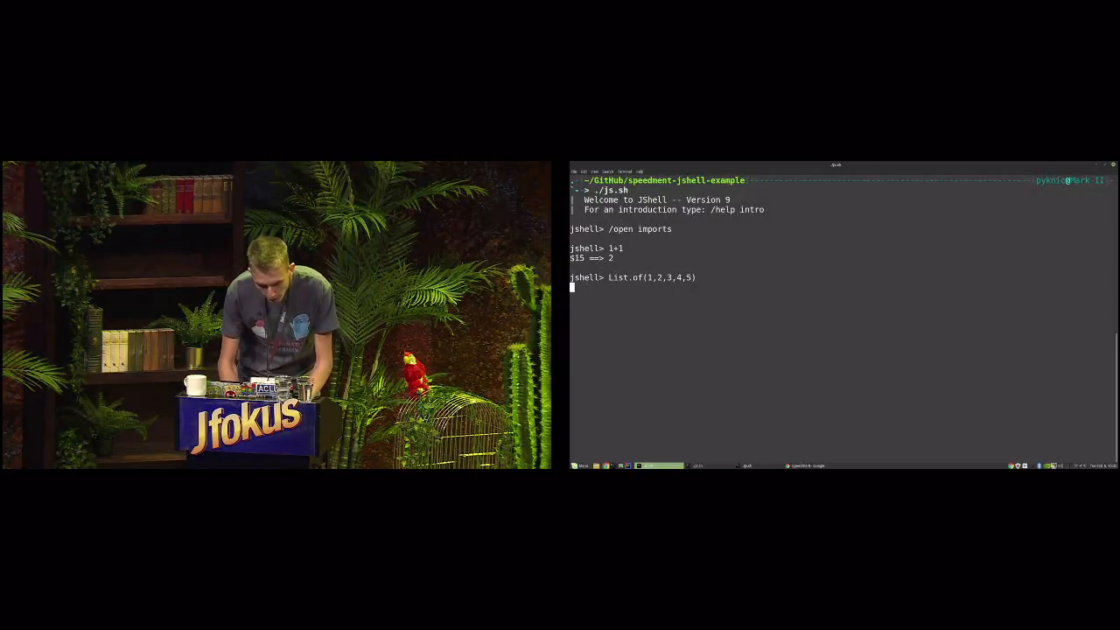
{"action": "key", "text": "Return"}
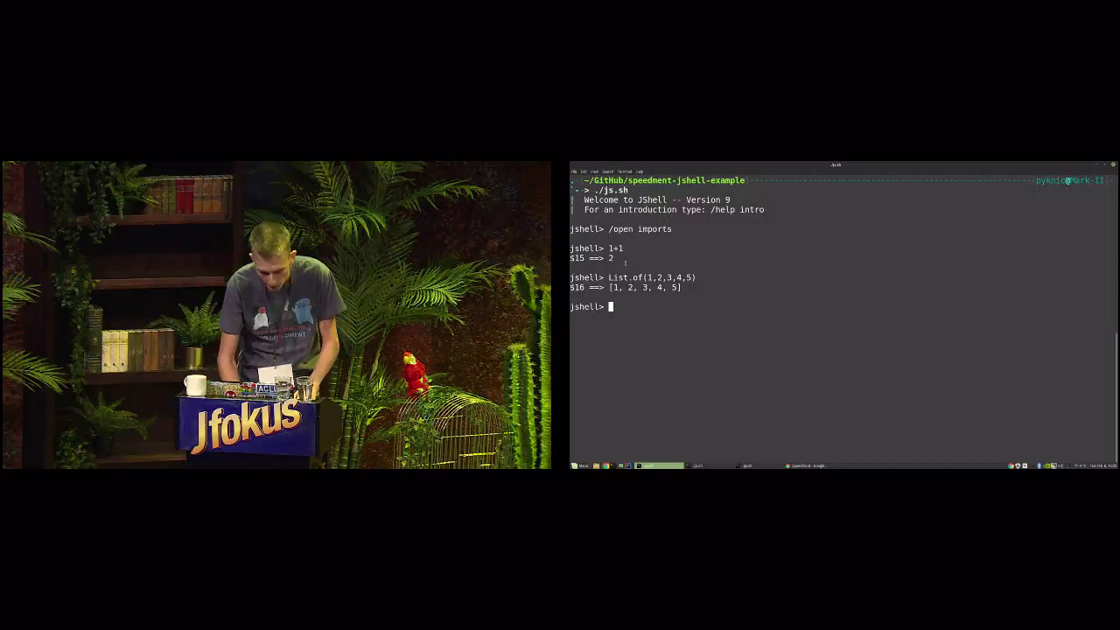
Call $16.size() on the stored list, returning 5.
{"action": "type", "text": "$16"}
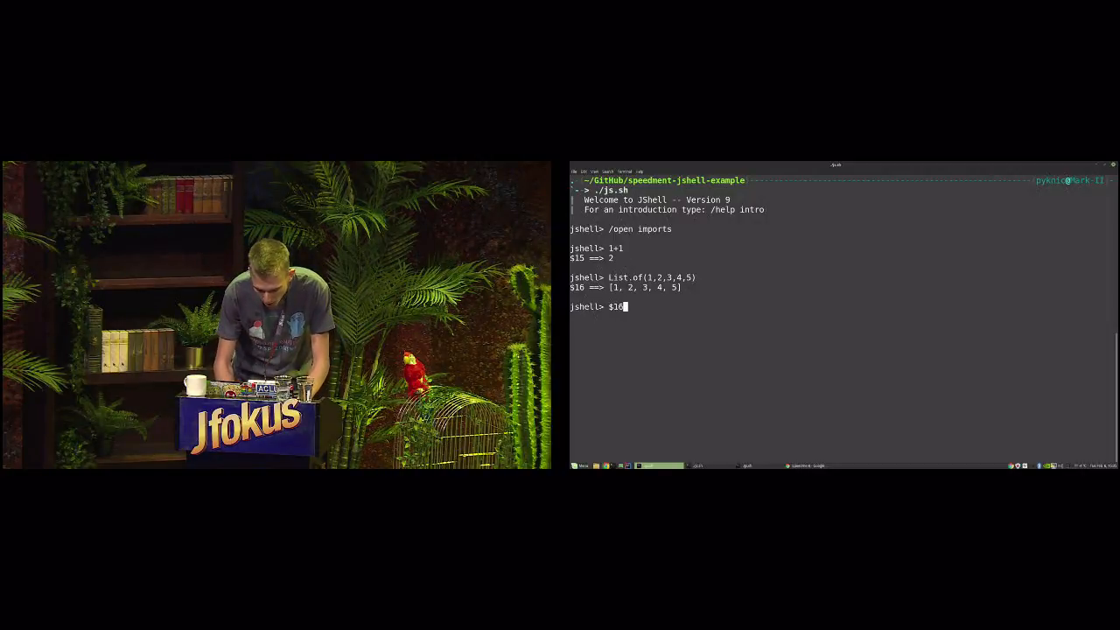
{"action": "type", "text": ".size()"}
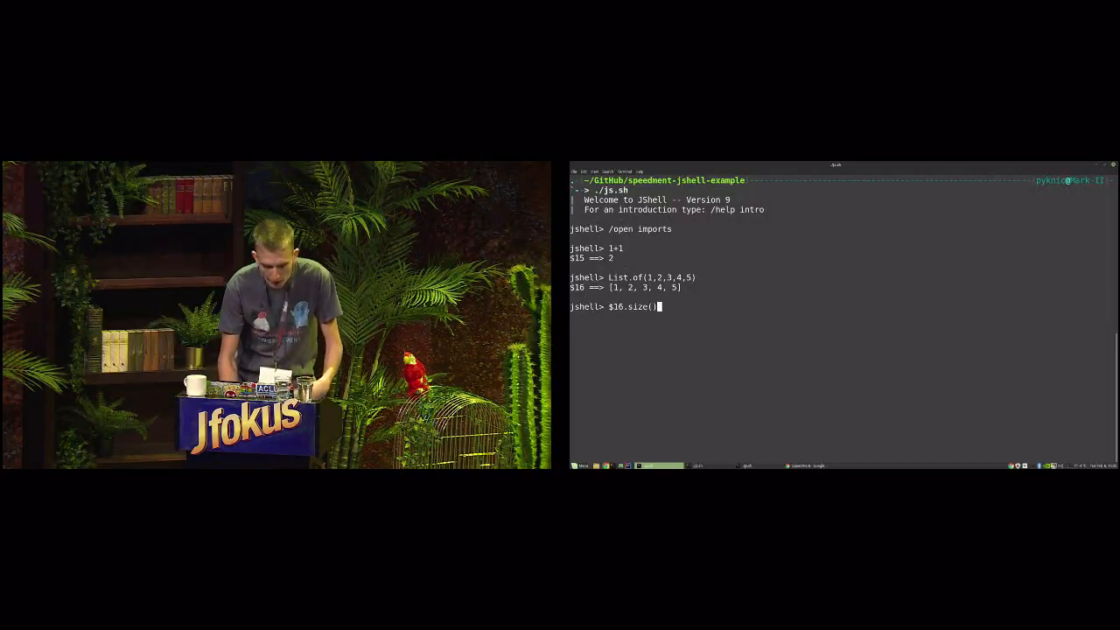
{"action": "key", "text": "Return"}
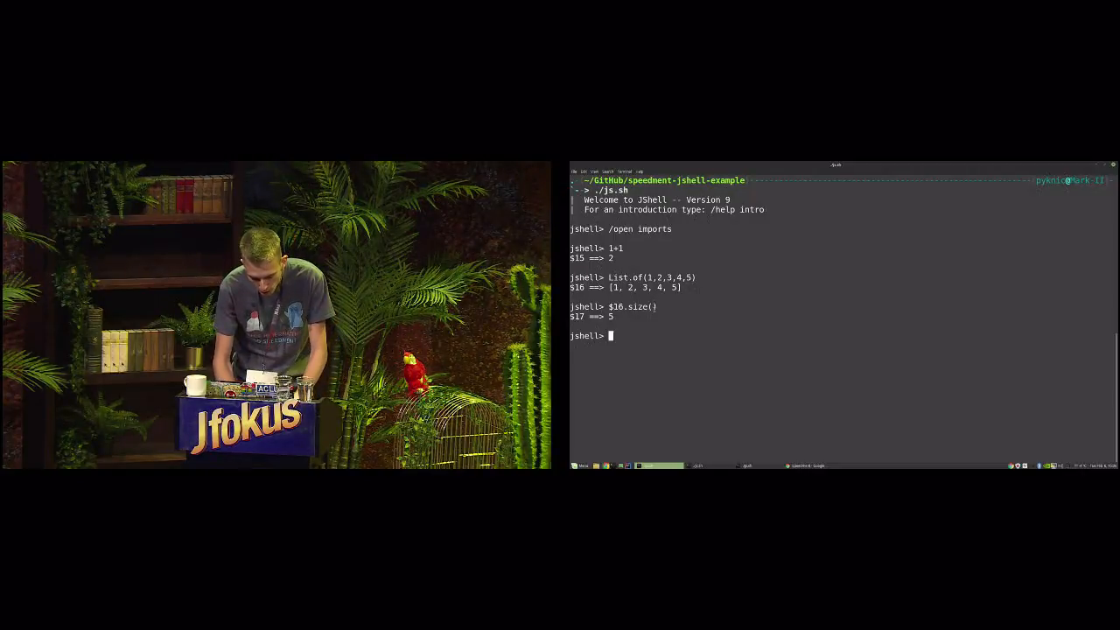
Evaluate $16.stream().count(), returning 5.
{"action": "type", "text": "$16.s"}
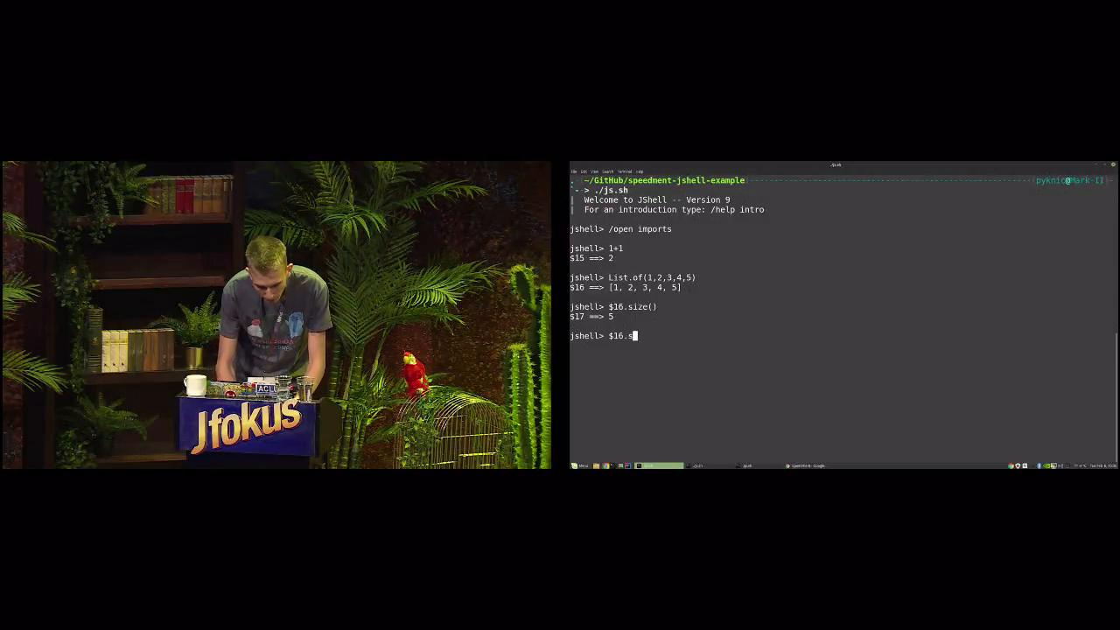
{"action": "type", "text": "tream().s"}
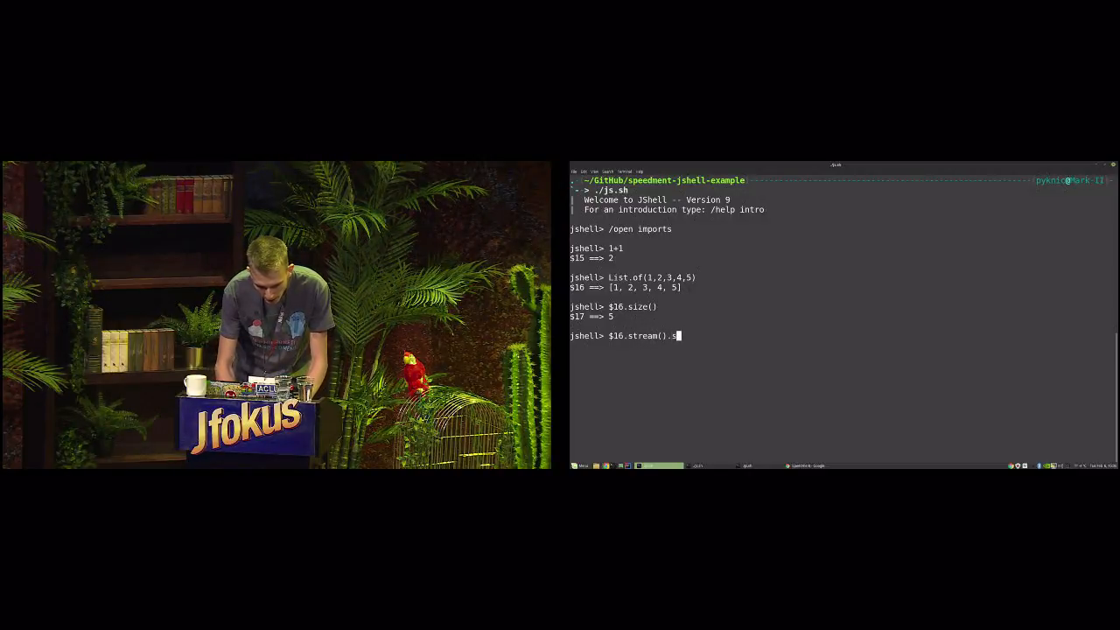
{"action": "type", "text": "count()"}
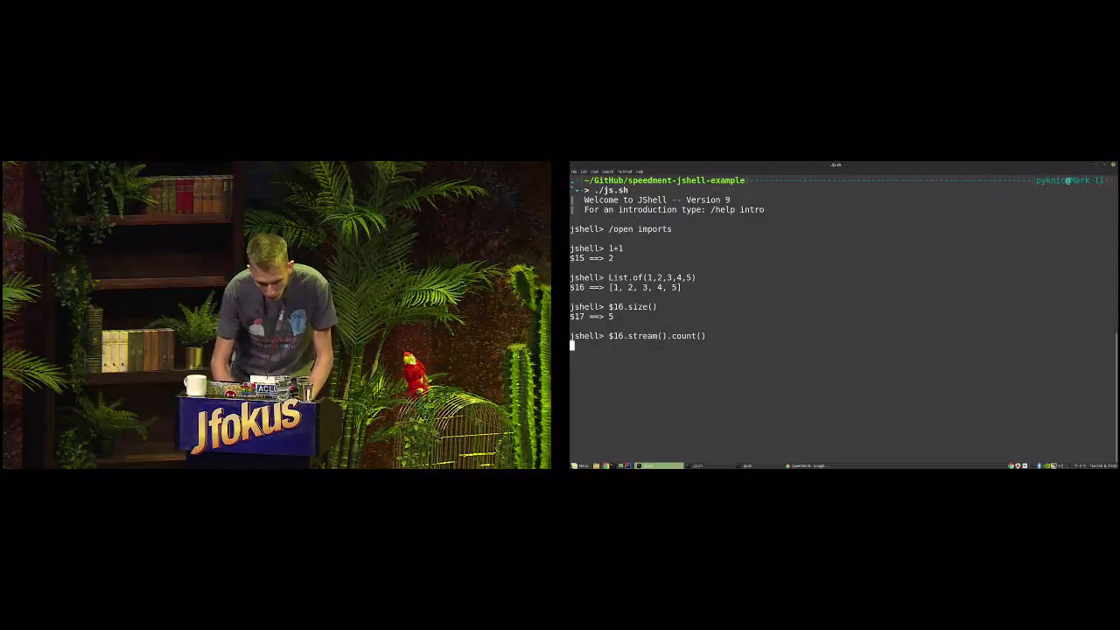
{"action": "key", "text": "Return"}
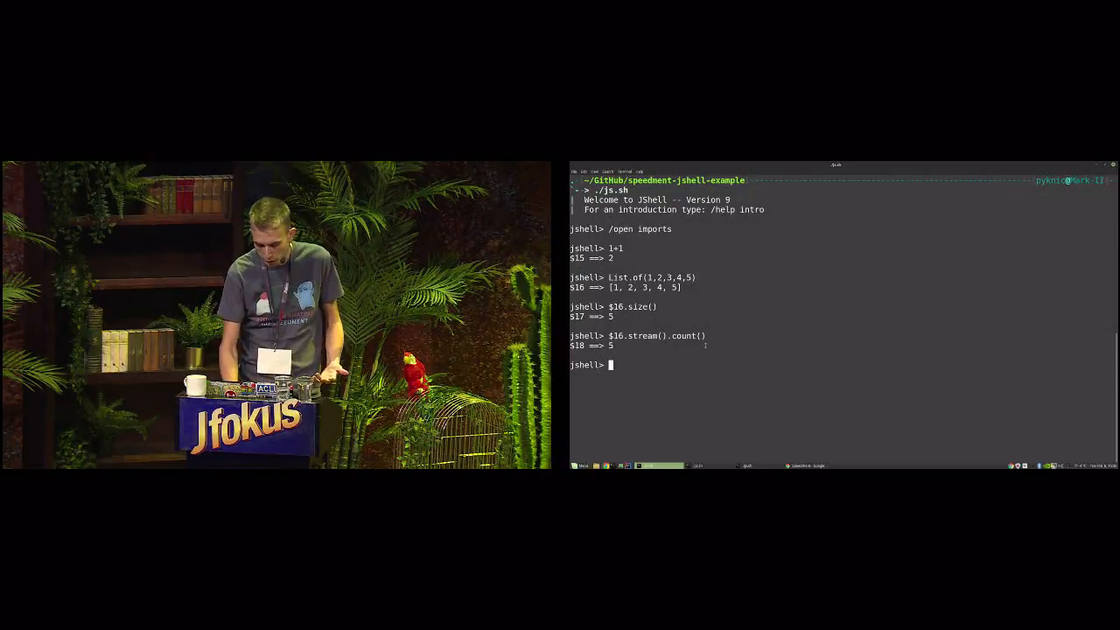
Evaluate $16.stream().filter(i -> i % 2 == 0).count(), returning 2.
{"action": "type", "text": "$16.stream().count()"}
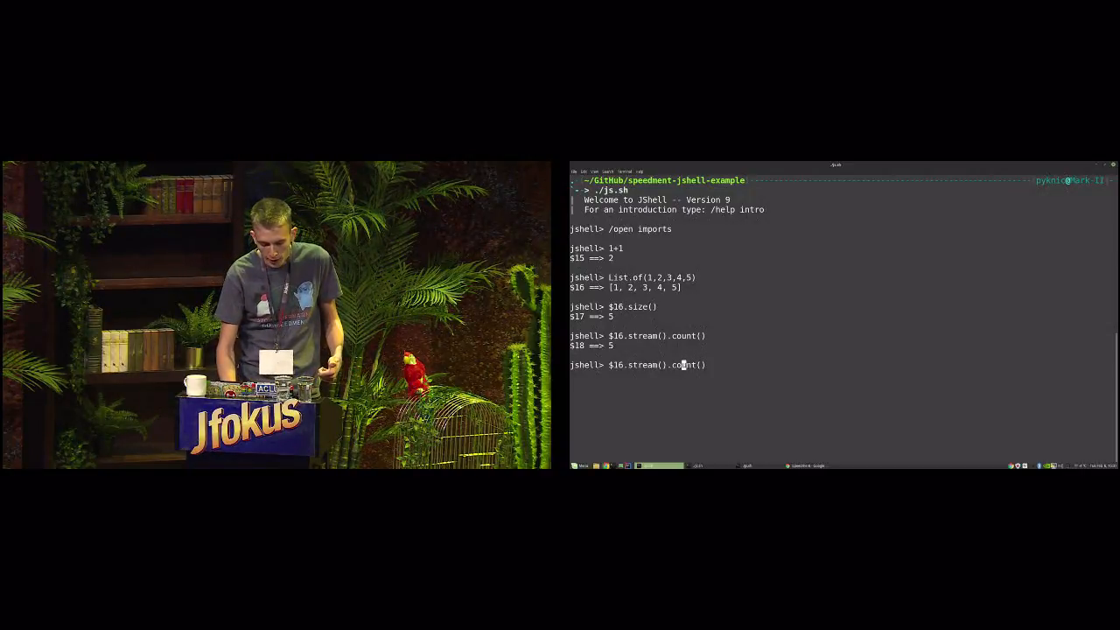
{"action": "type", "text": "filter()."}
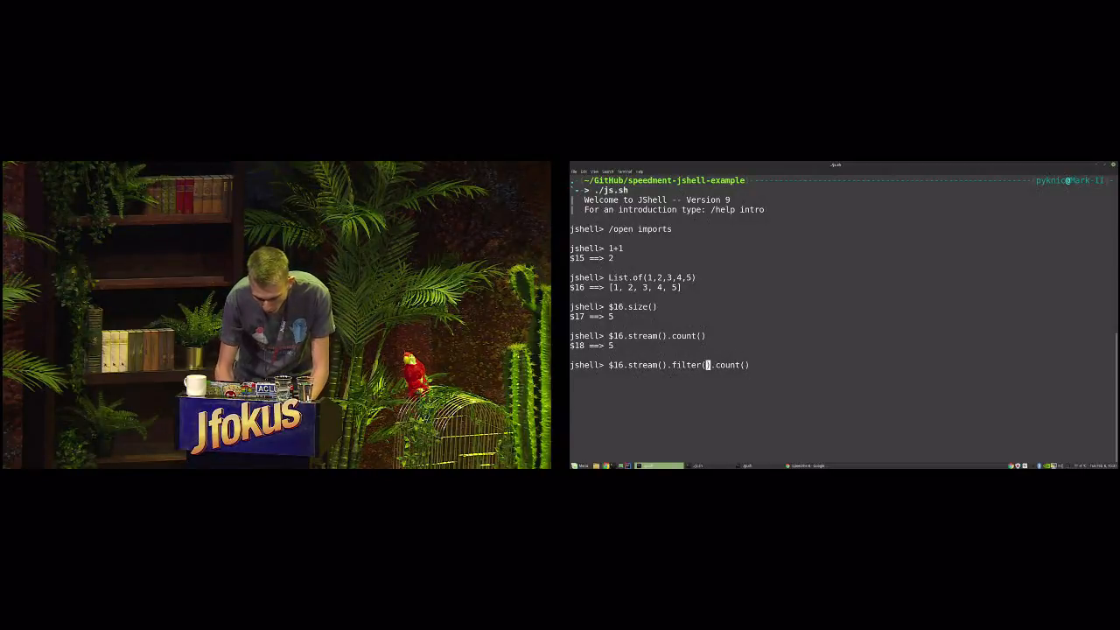
{"action": "type", "text": "i -> i"}
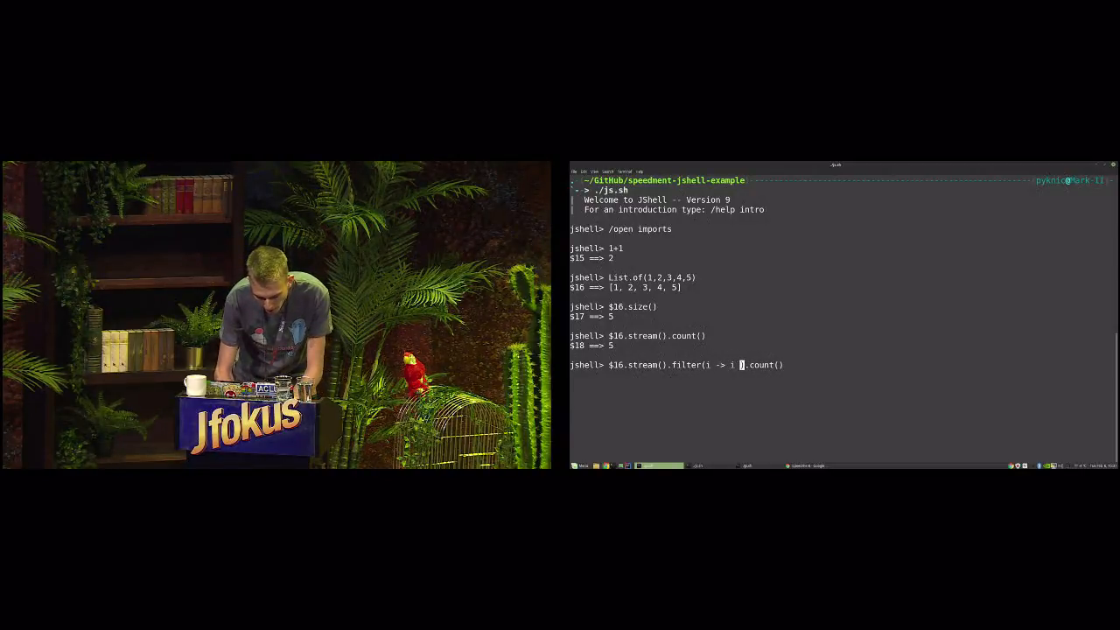
{"action": "type", "text": "% 2 == 0"}
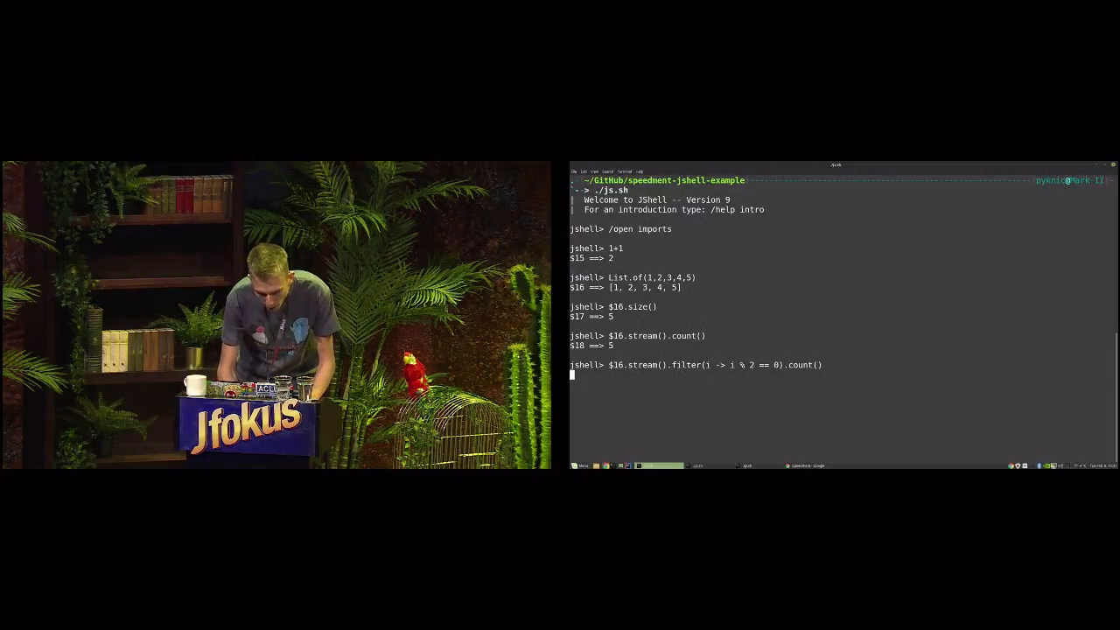
{"action": "key", "text": "Return"}
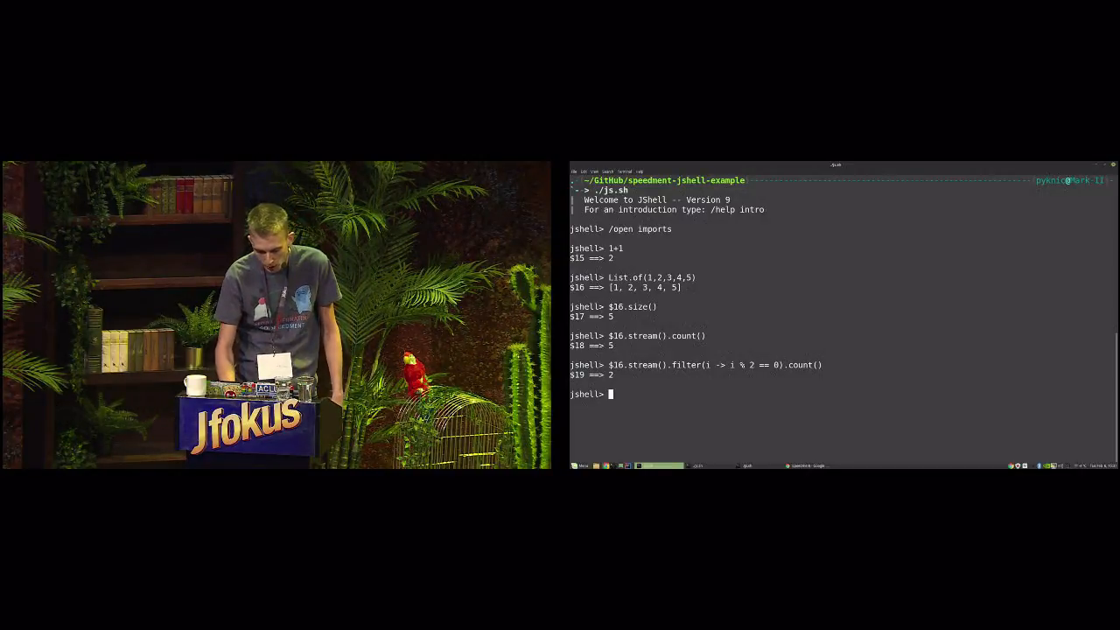
Collect the even numbers with collect(toList()) into [2, 4], then clear to a fresh session.
{"action": "type", "text": "$16.stream().filter(i -> i % 2 == 0)."}
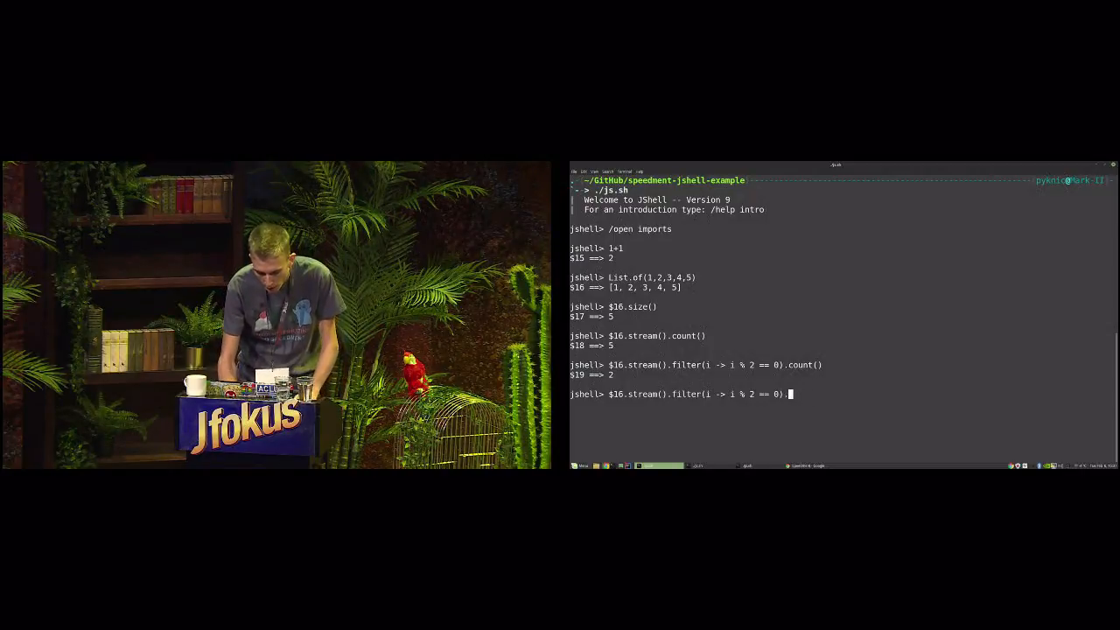
{"action": "type", "text": "collect("}
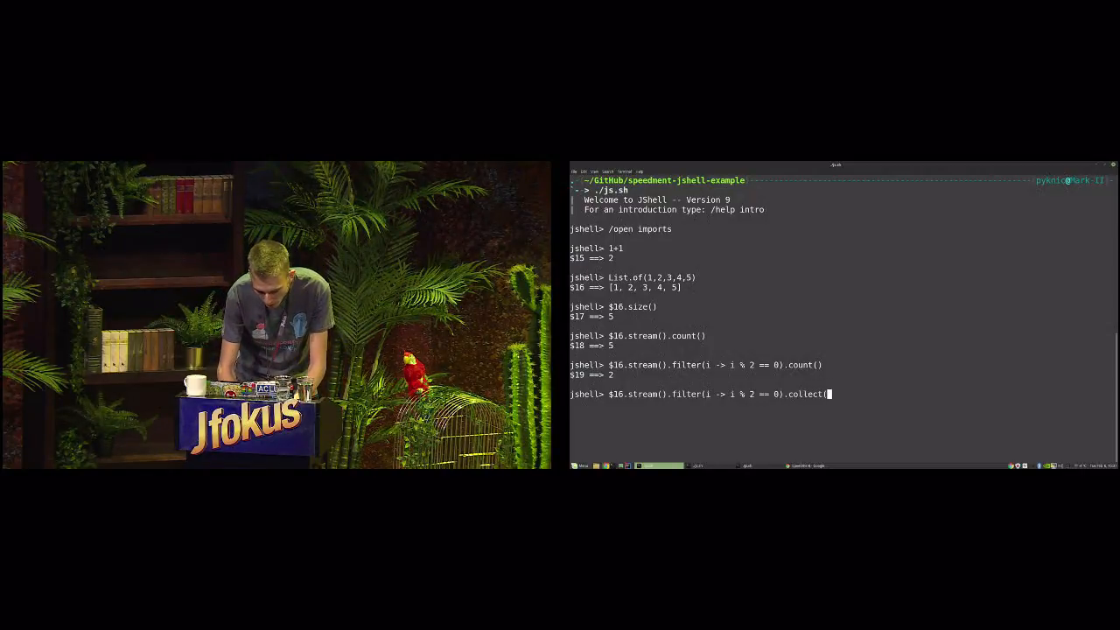
{"action": "type", "text": "toList())"}
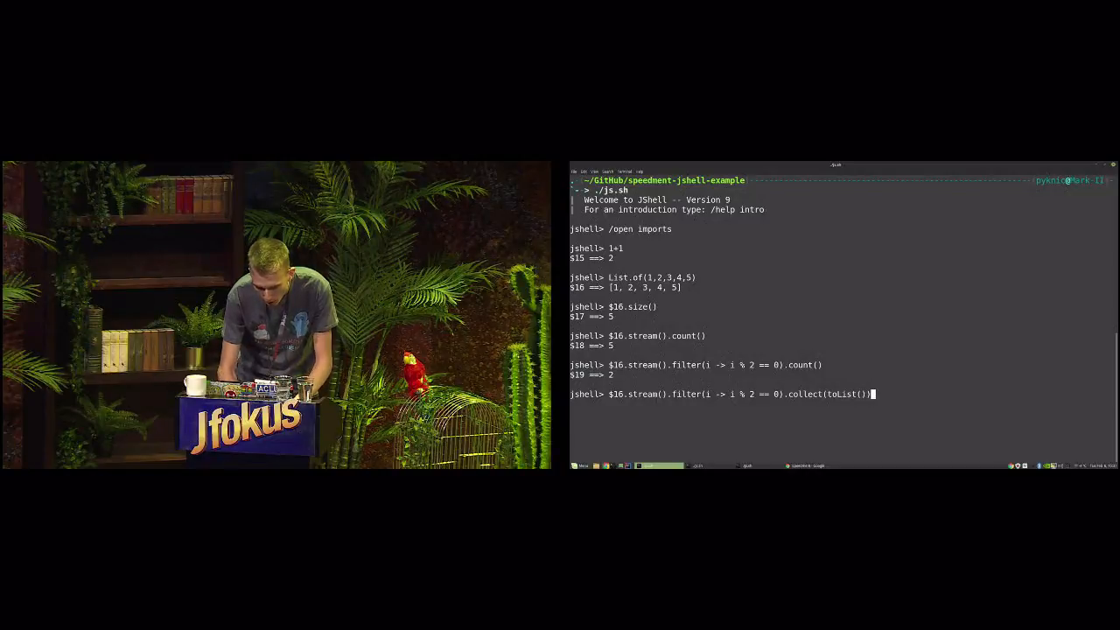
{"action": "key", "text": "Return"}
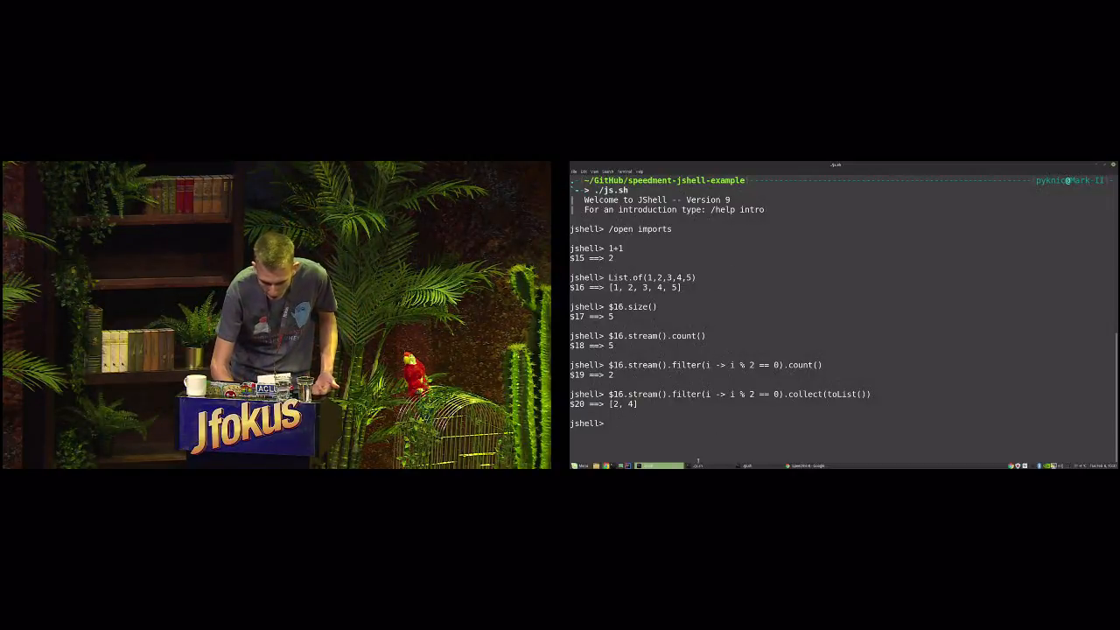
{"action": "key", "text": "ctrl+l"}
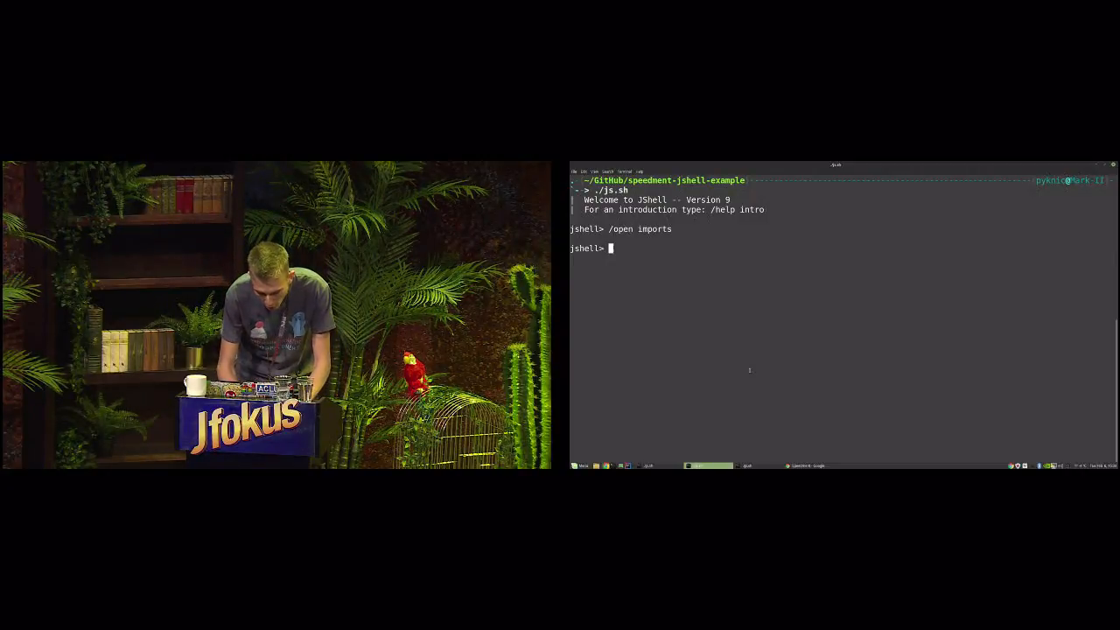
Run Speedment app = startSpeedment(), printing the banner and a Sakila application instance.
{"action": "type", "text": "St"}
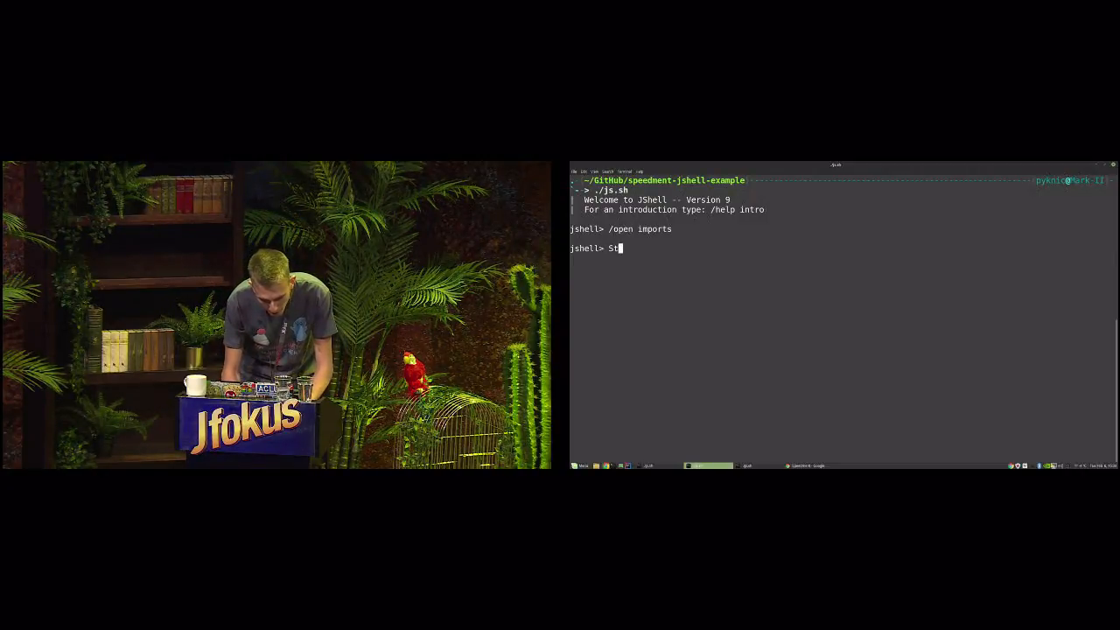
{"action": "type", "text": "Speedment a"}
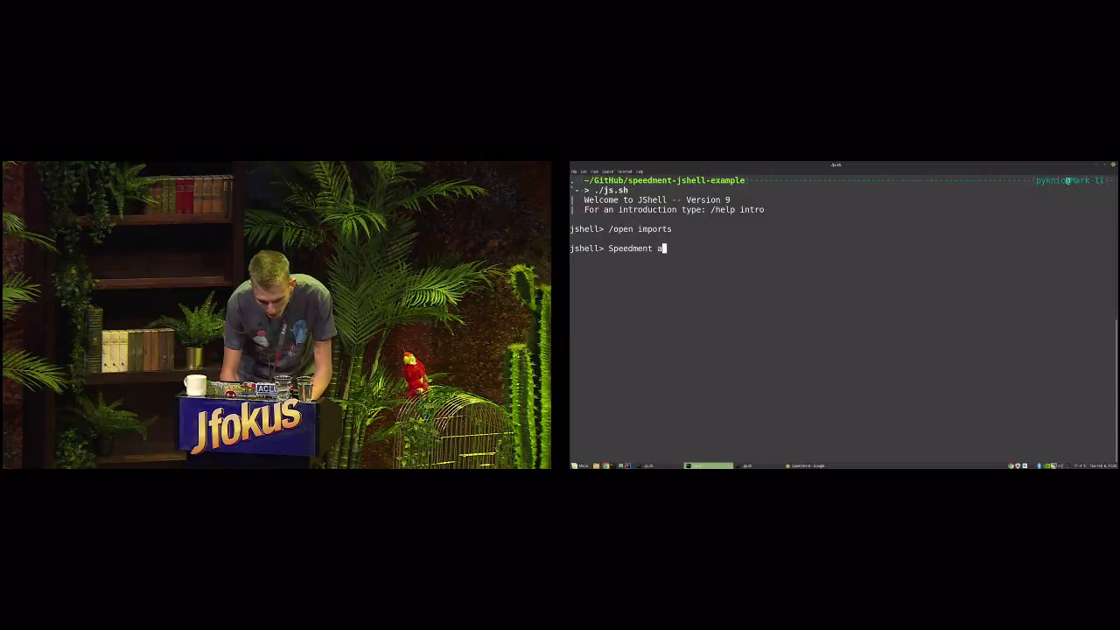
{"action": "type", "text": "pp = startSpeedment("}
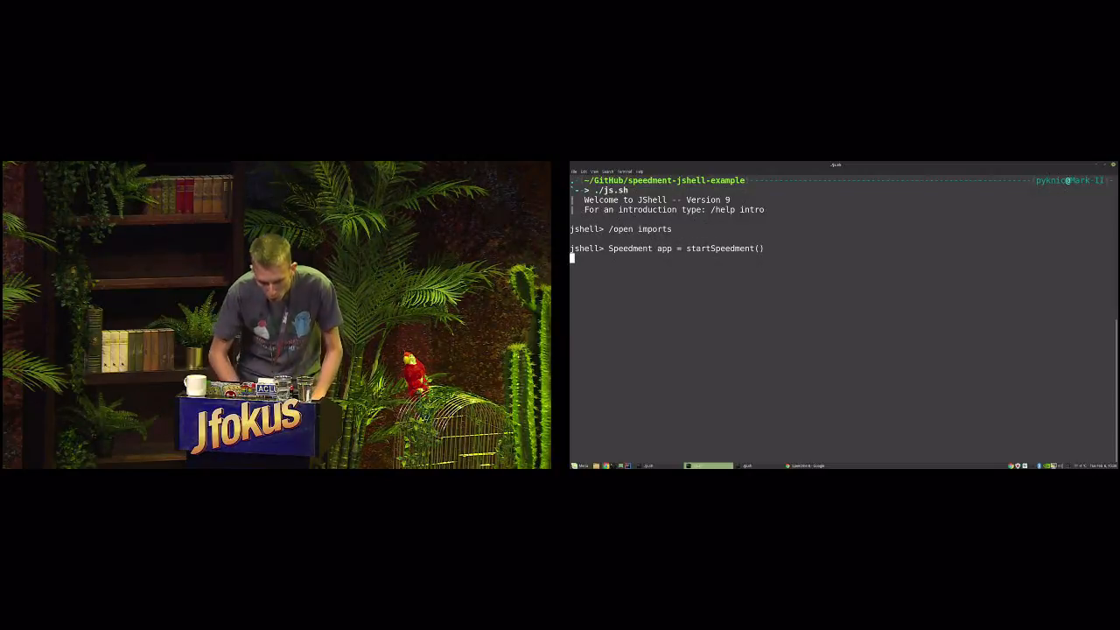
{"action": "key", "text": "Return"}
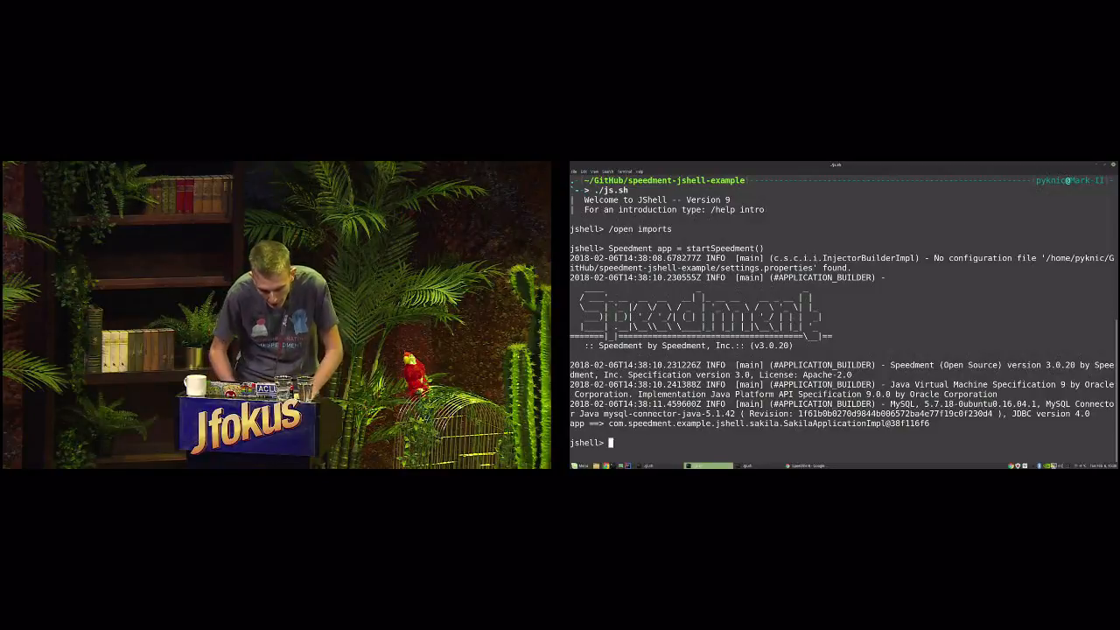
{"action": "type", "text": "F"}
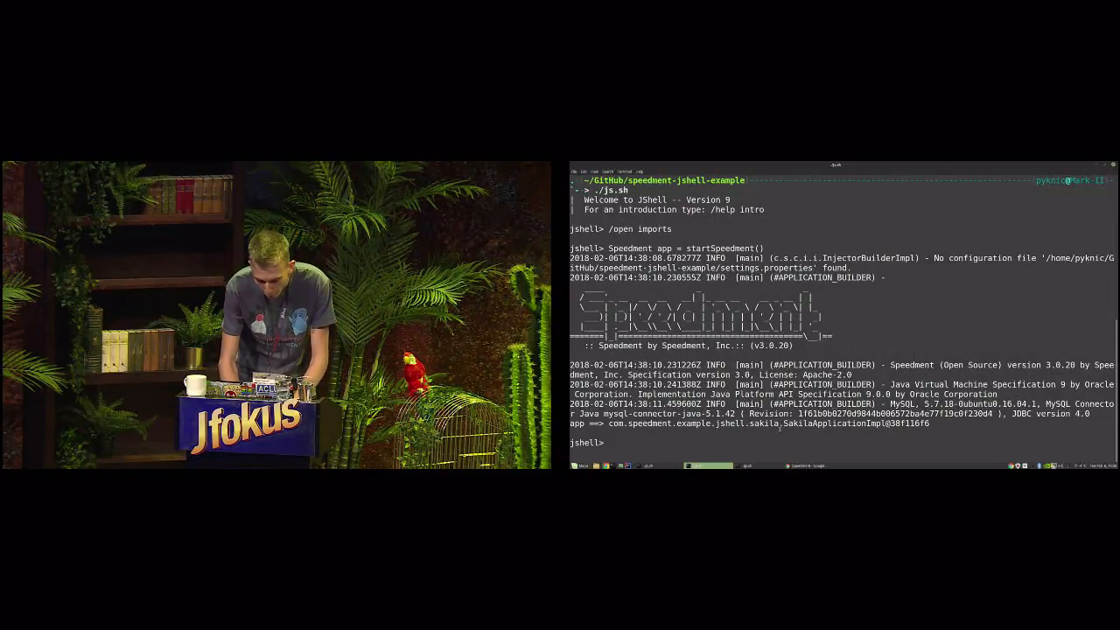
Declare FilmManager films = app.getOrThrow(FilmManager.class), echoing a FilmManagerImpl.
{"action": "type", "text": "FilmMa"}
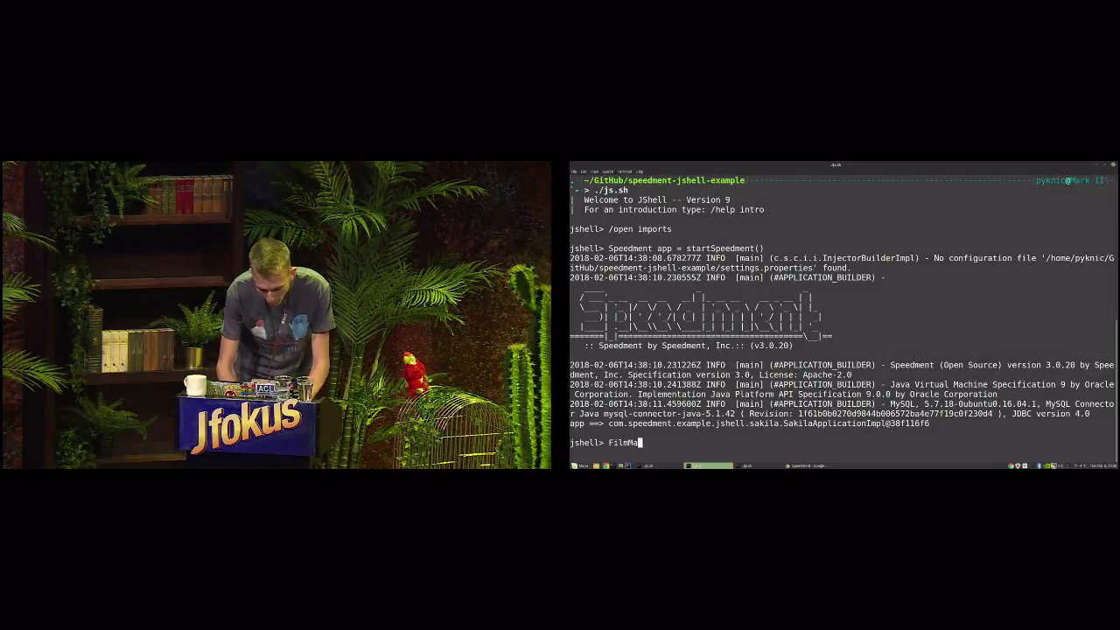
{"action": "type", "text": "nager films ="}
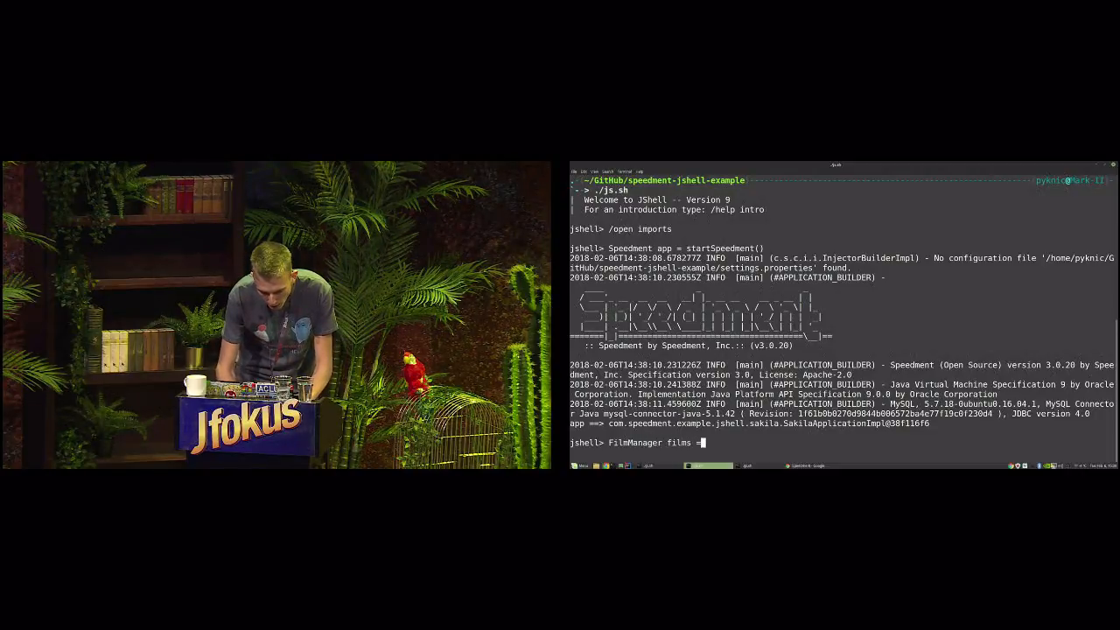
{"action": "type", "text": "app.geto"}
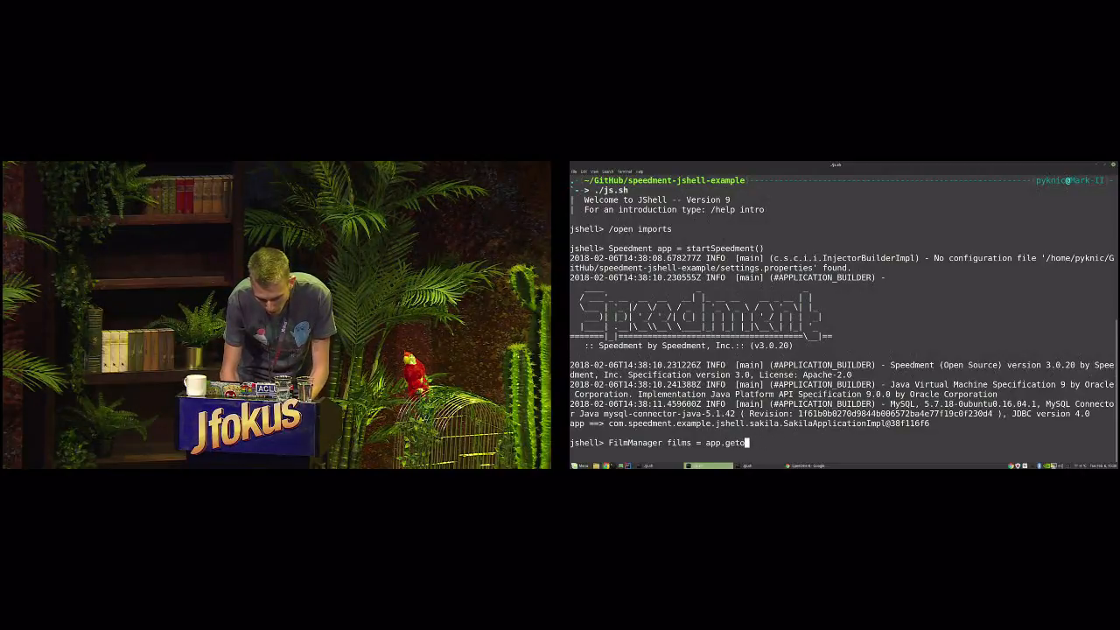
{"action": "type", "text": "rThrow("}
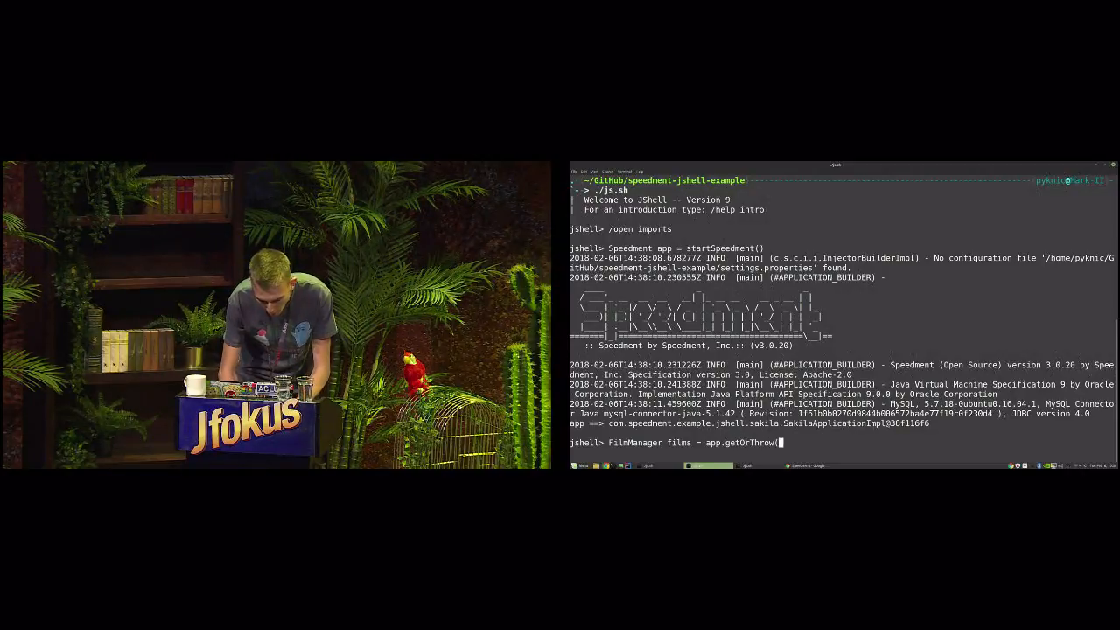
{"action": "type", "text": "FilmManager.cla"}
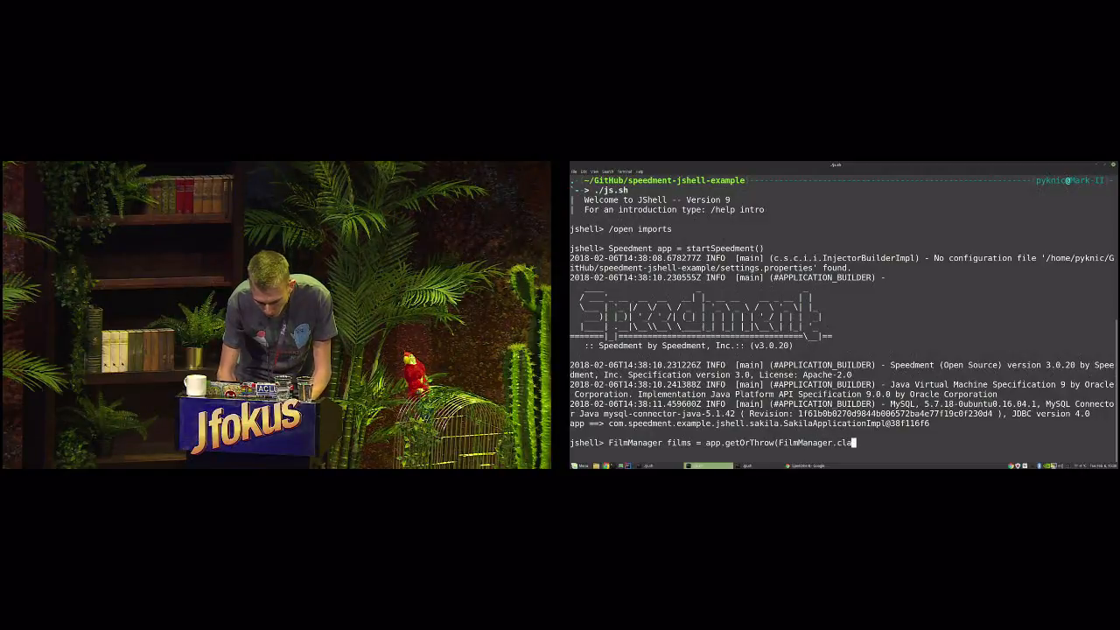
{"action": "key", "text": "Return"}
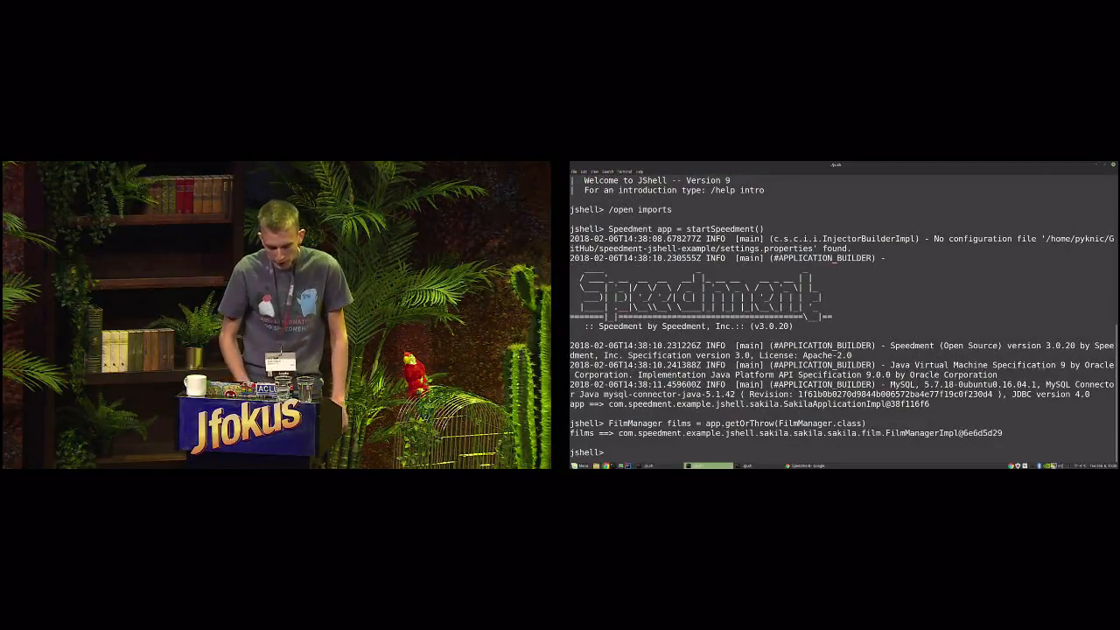
Evaluate films.stream().count(), issuing SELECT COUNT(*) on sakila.film and returning 1000.
{"action": "type", "text": "fi"}
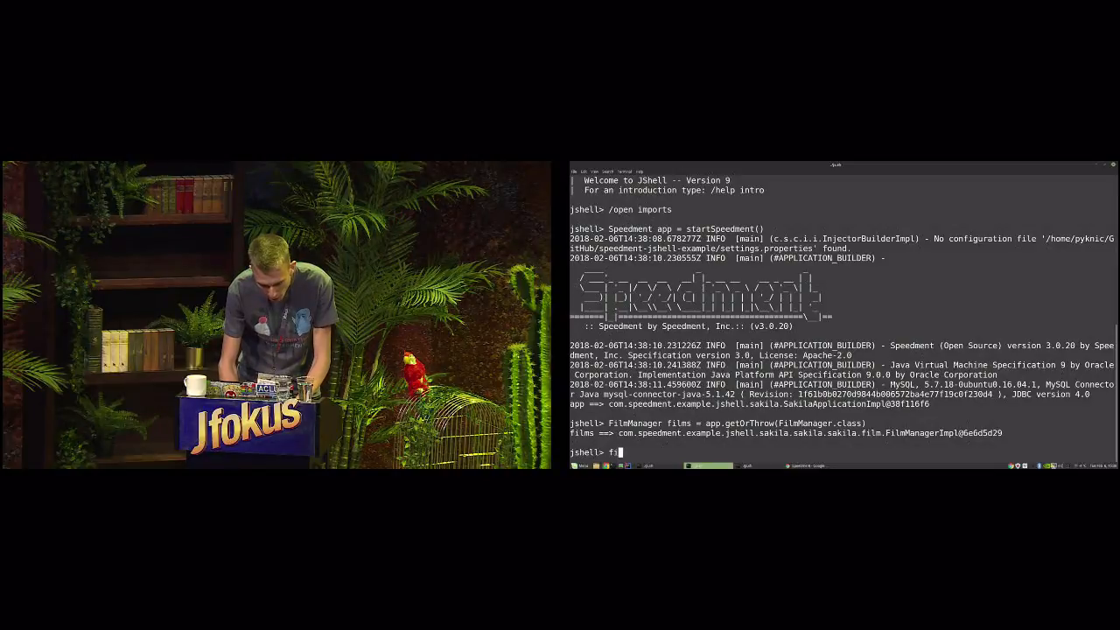
{"action": "type", "text": "ilms.stream("}
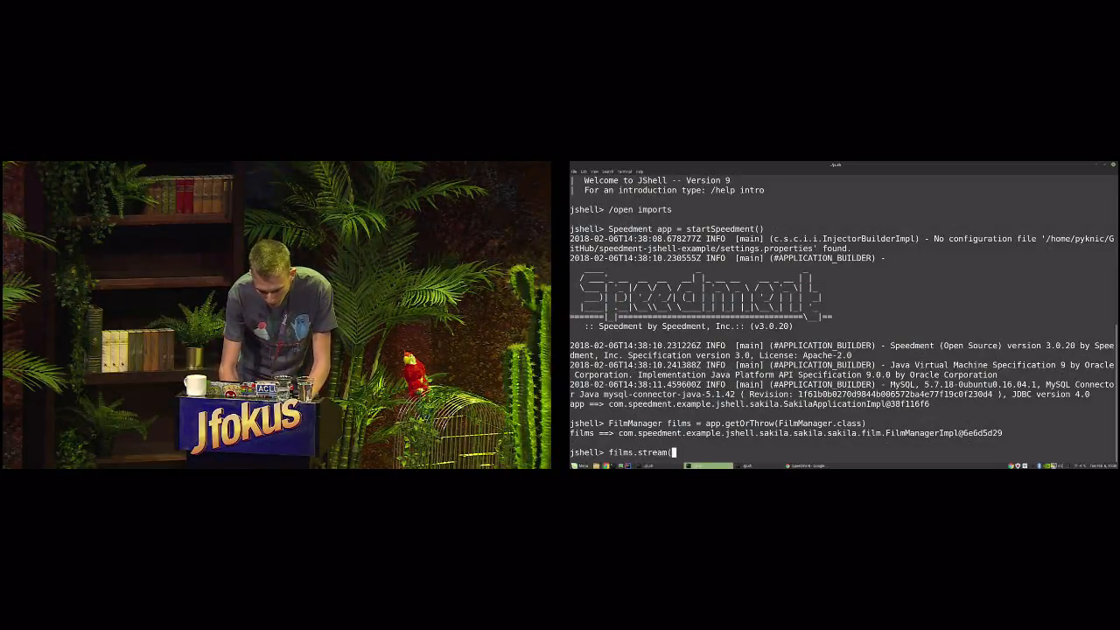
{"action": "type", "text": ").count()"}
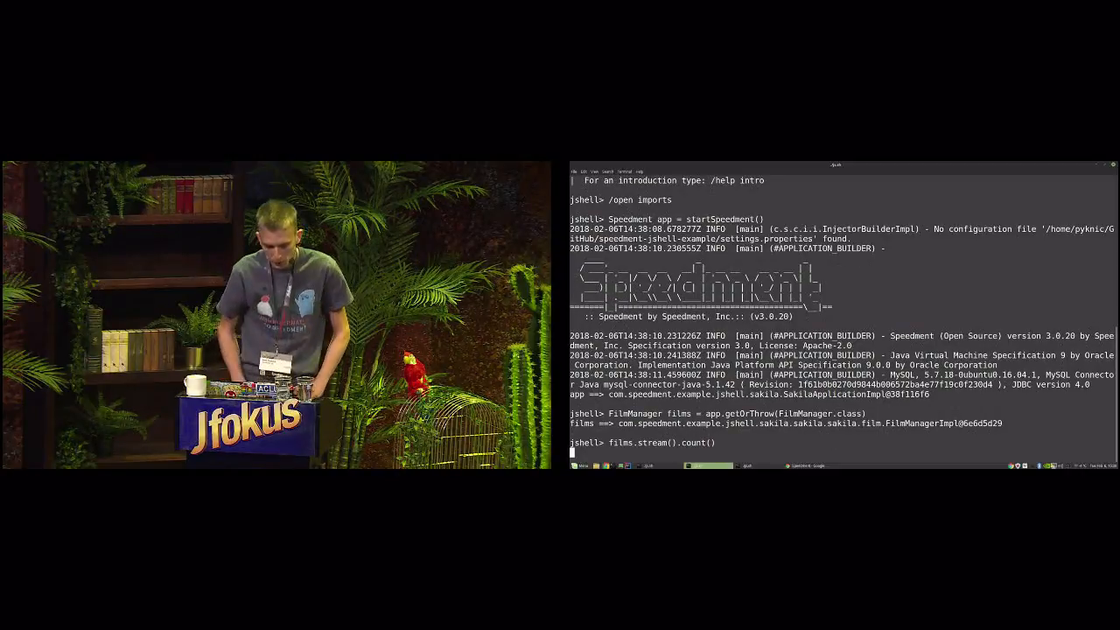
{"action": "key", "text": "Return"}
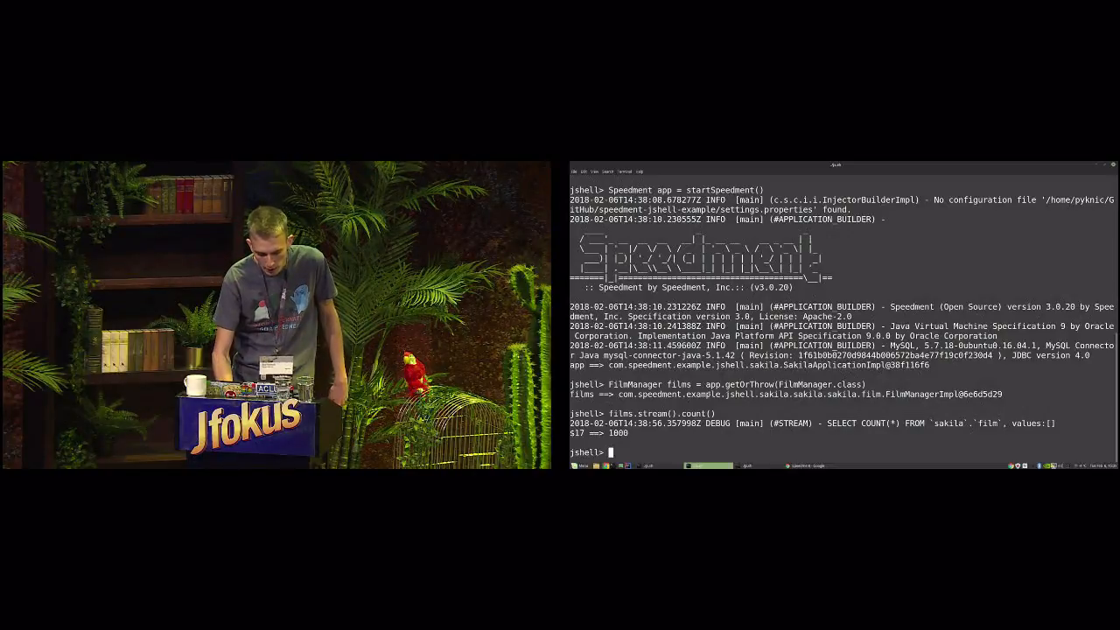
Count films with filter(Film.LENGTH.lessThan(60)), generating a WHERE length < ? query returning 96.
{"action": "type", "text": "films.stream().count()"}
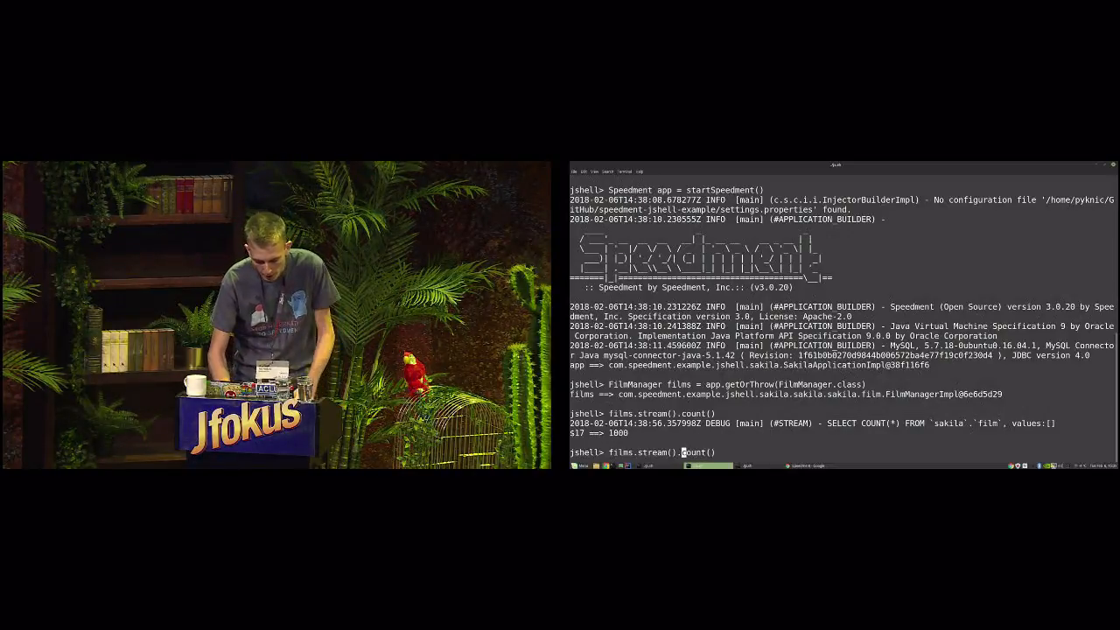
{"action": "type", "text": ".filter()."}
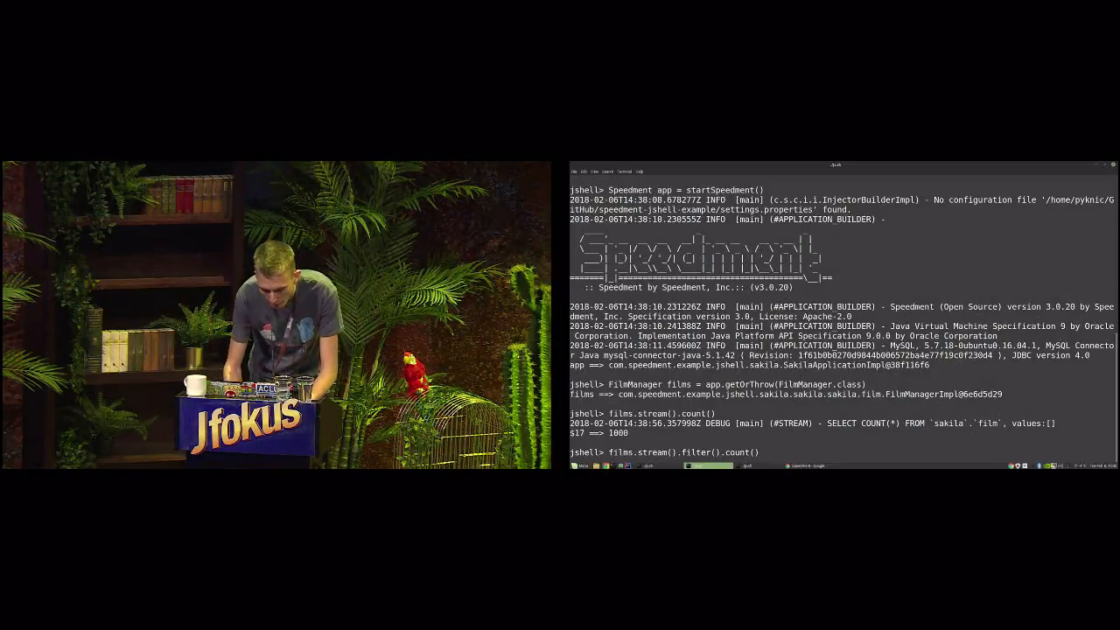
{"action": "type", "text": "Film.LENGTH."}
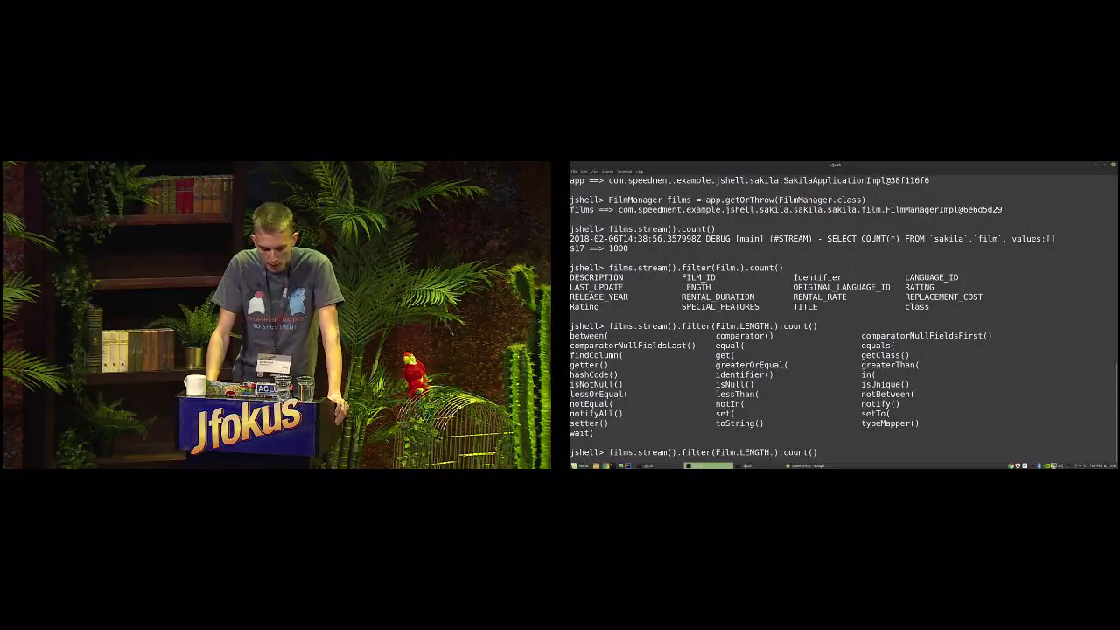
{"action": "type", "text": "lessThan(60"}
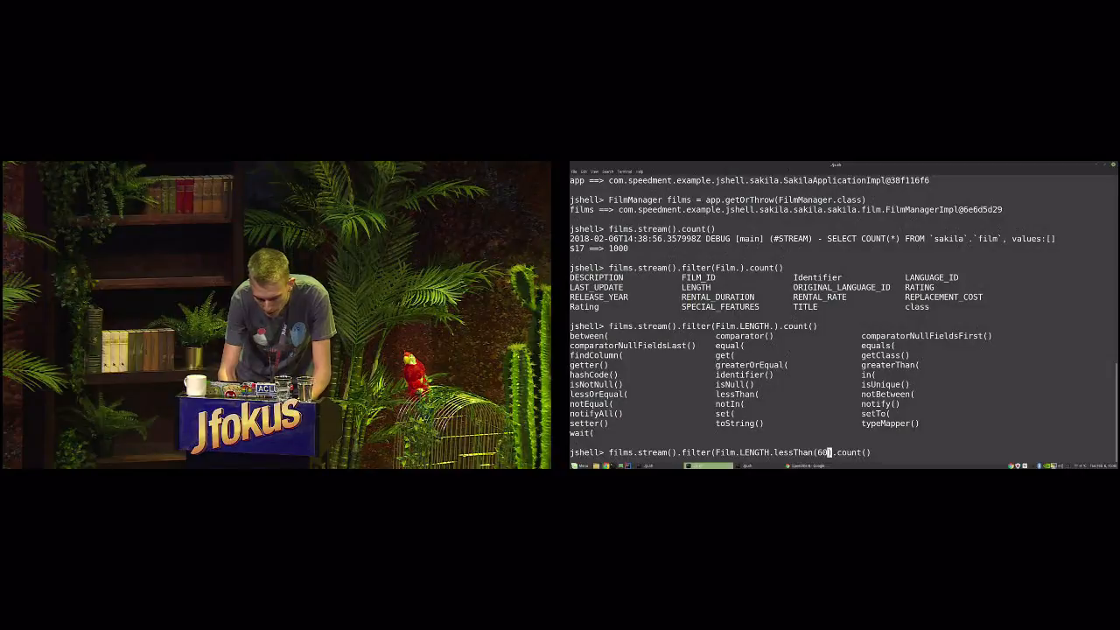
{"action": "type", "text": ")"}
{"action": "key", "text": "Return"}
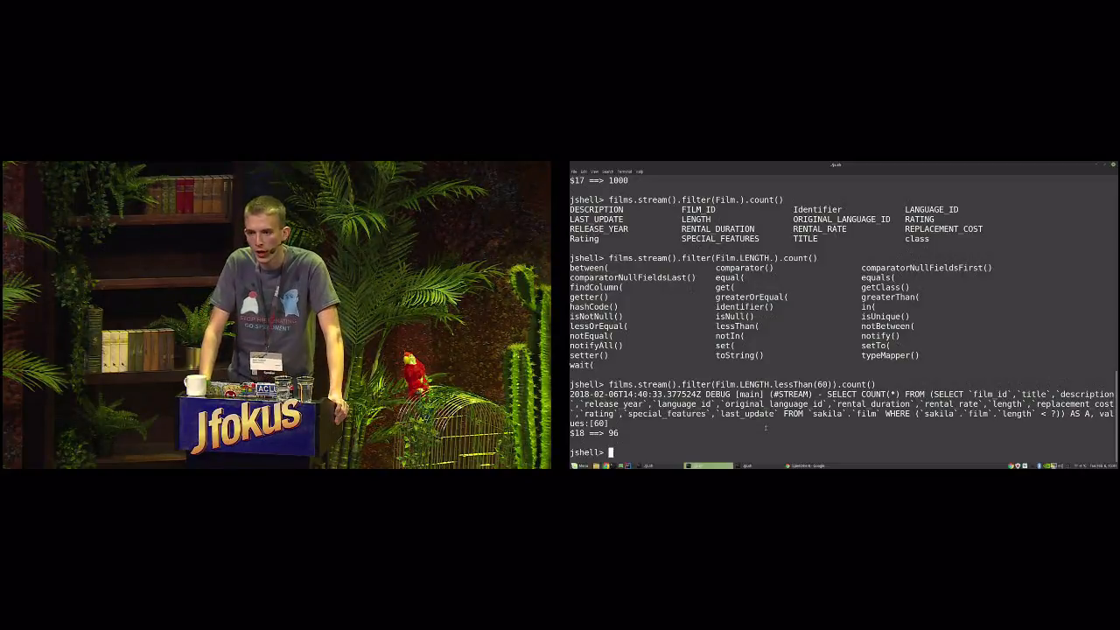
Collect short films with groupingBy(Film.RATING.getter(), counting()) to count them per rating.
{"action": "type", "text": "films.stream().filter(Film.LENGTH.lessThan(60)).count()"}
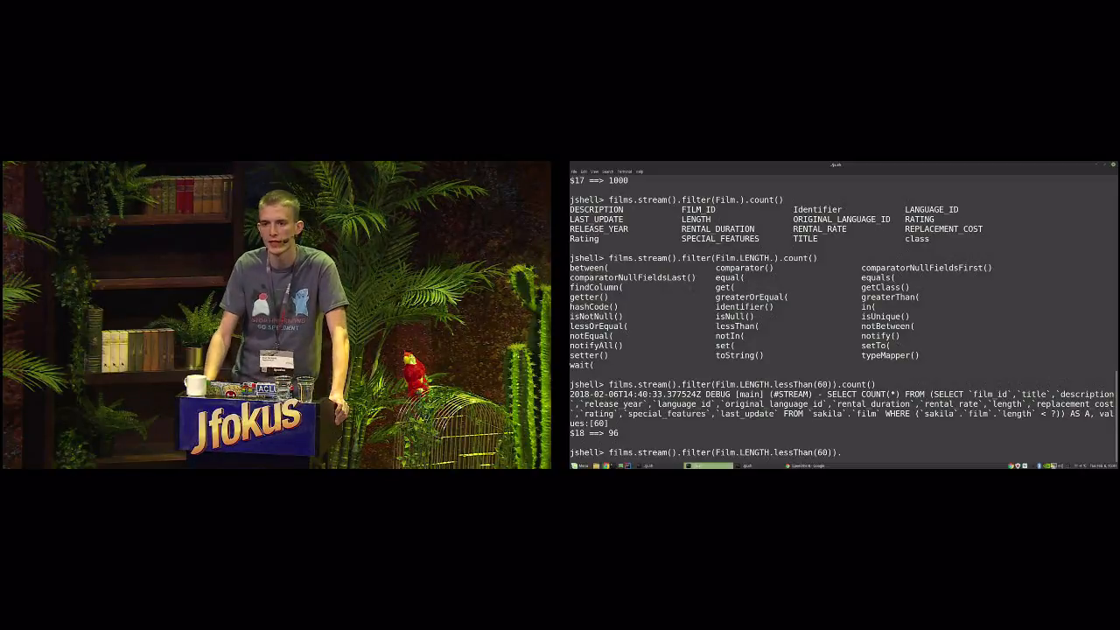
{"action": "type", "text": "colle"}
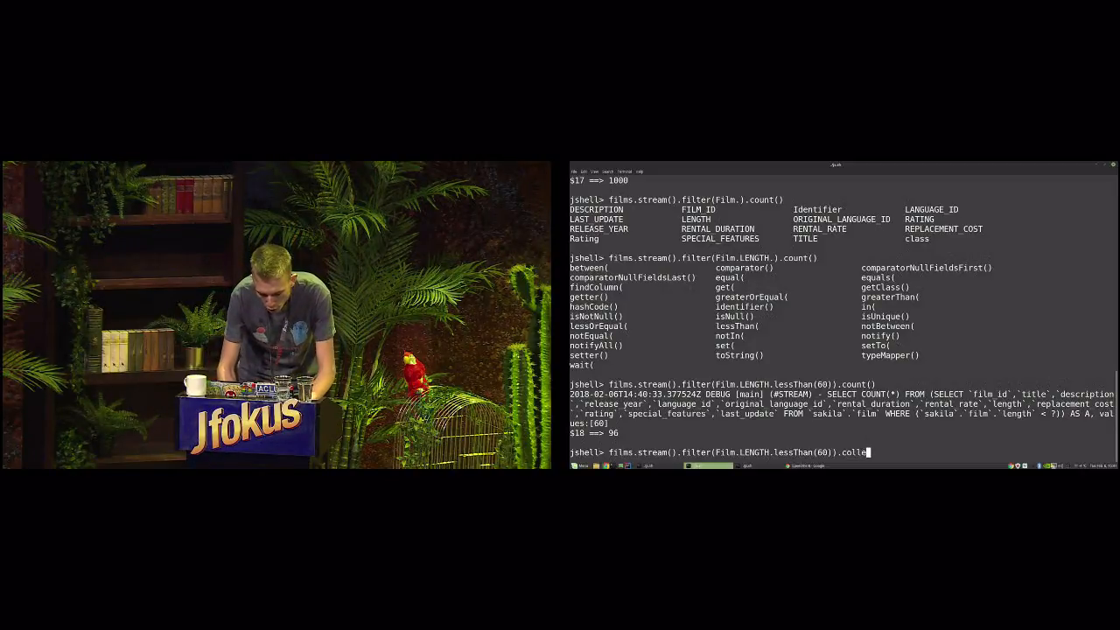
{"action": "type", "text": "ct()"}
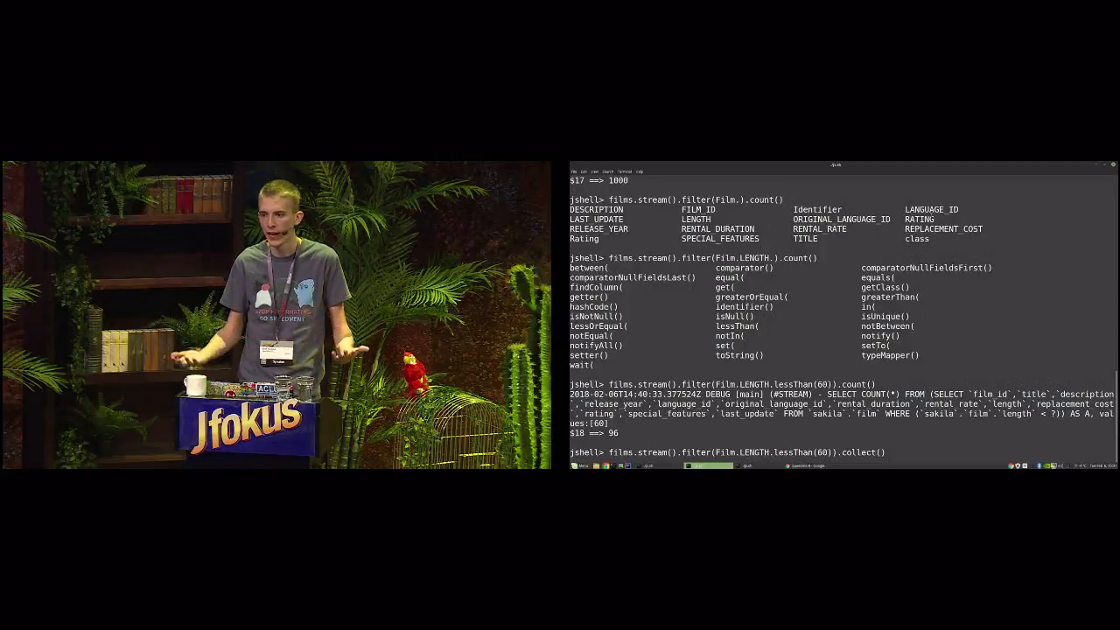
{"action": "type", "text": "gro"}
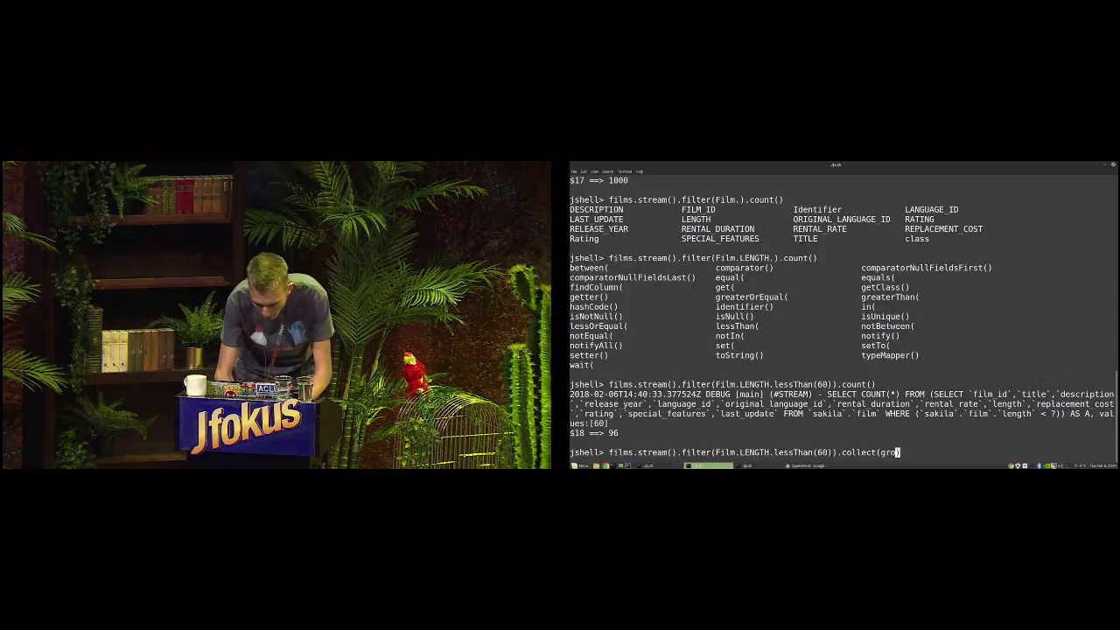
{"action": "type", "text": "uping)"}
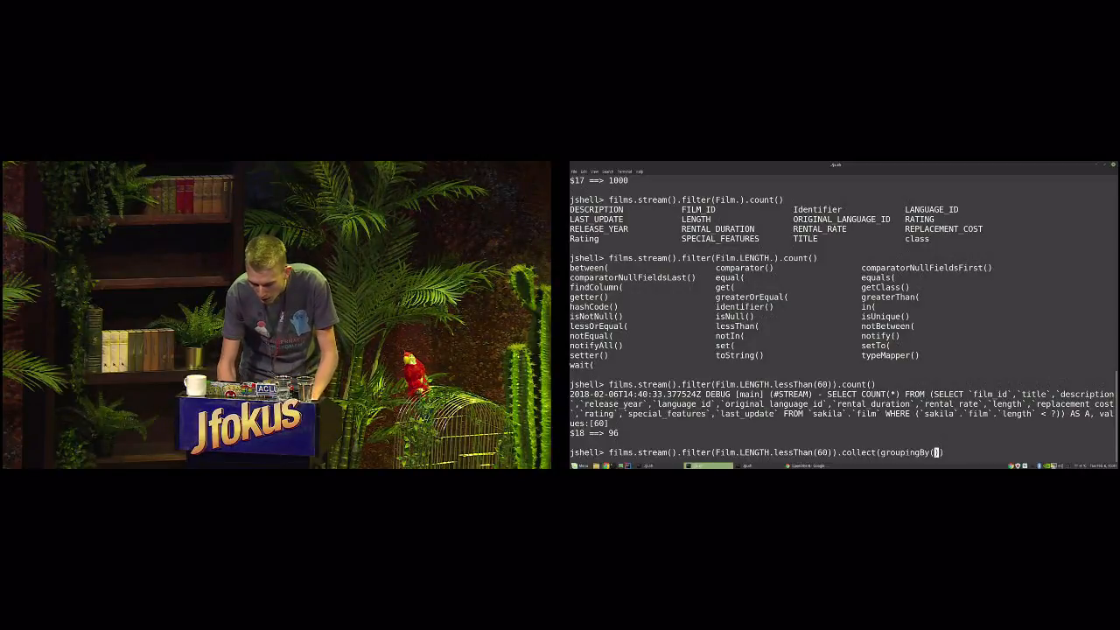
{"action": "type", "text": "Film.RATING"}
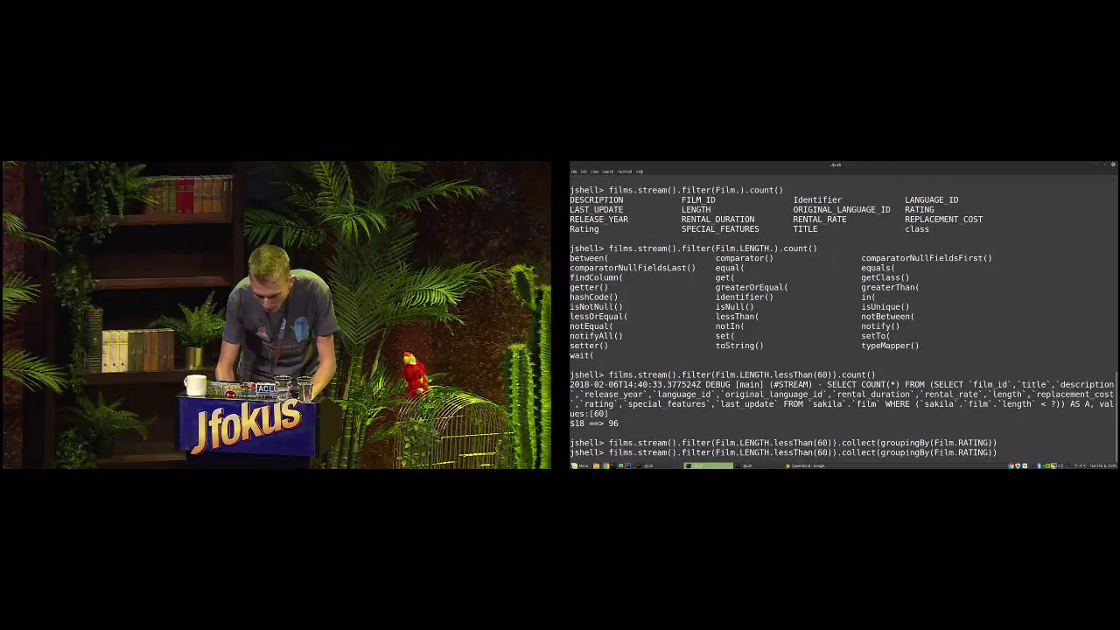
{"action": "type", "text": ".getter(),"}
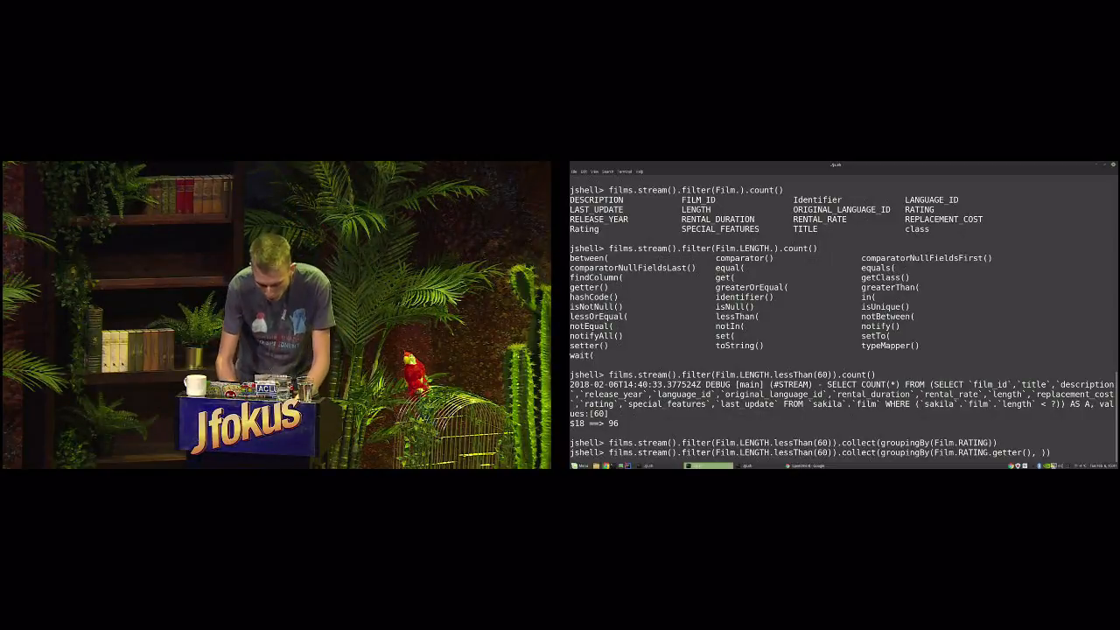
{"action": "type", "text": "counting("}
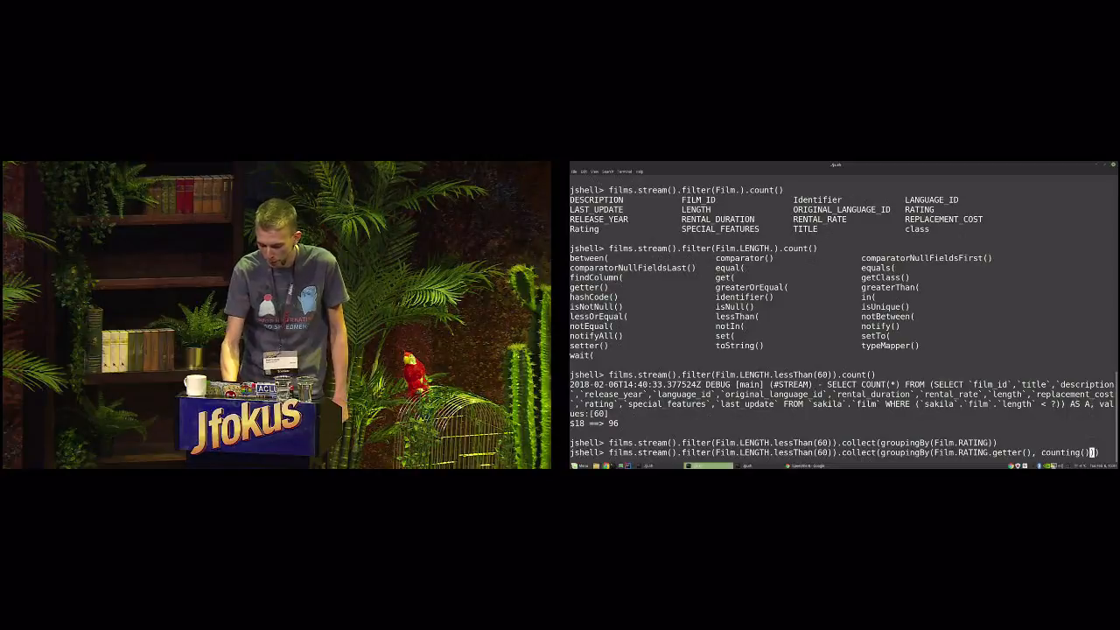
{"action": "key", "text": "Return"}
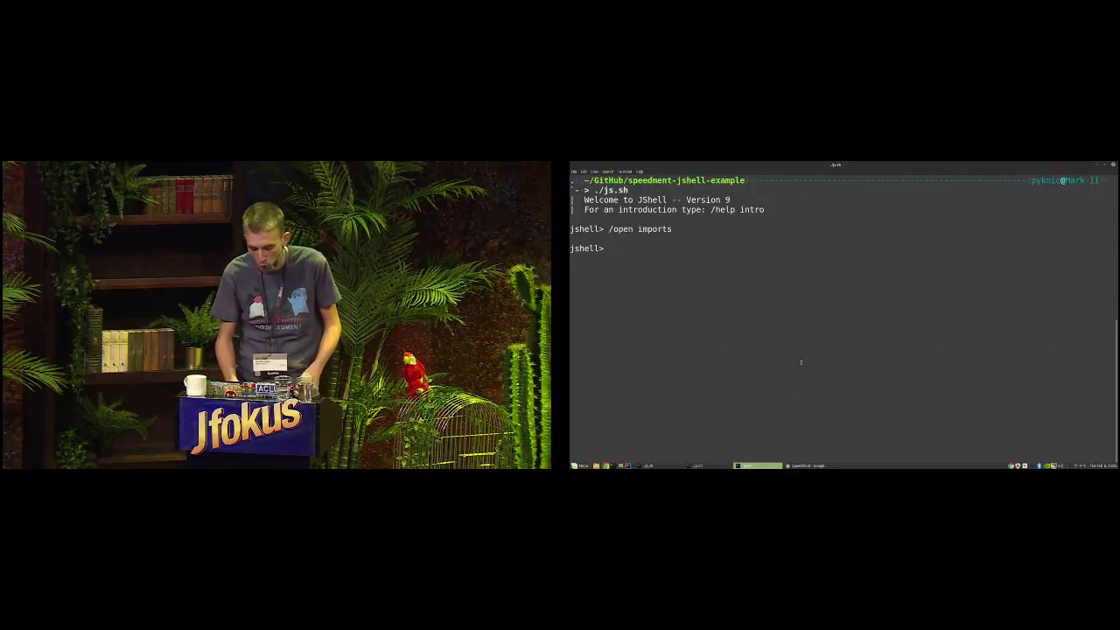
Reload imports and run 'Speedment app = startData()' to start the Sakila app with tables in memory.
{"action": "type", "text": "/open imports"}
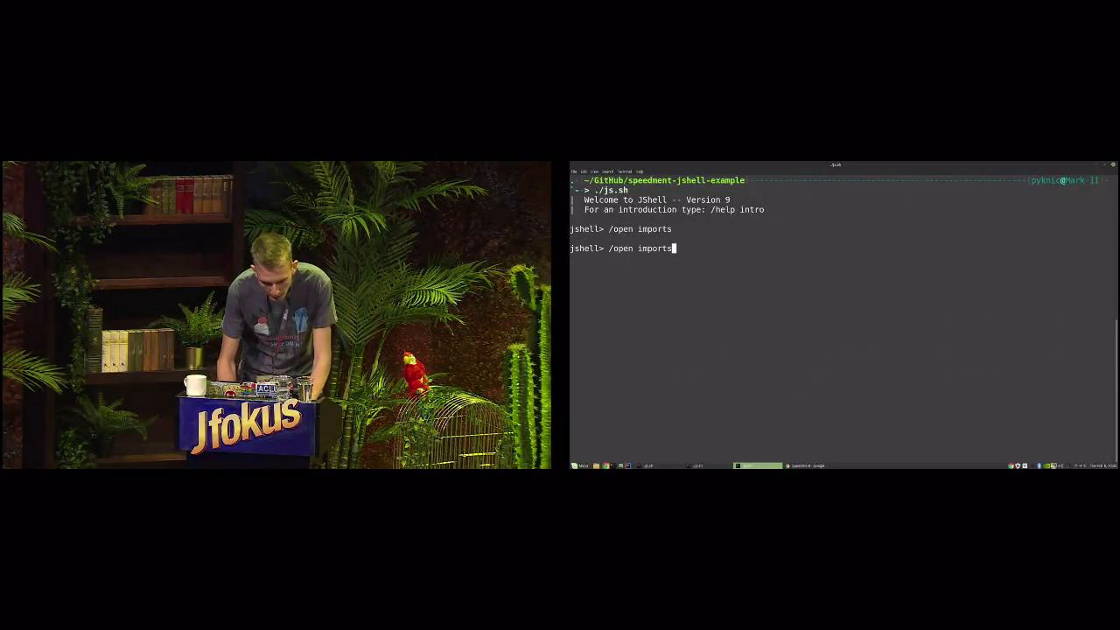
{"action": "type", "text": "Speedment"}
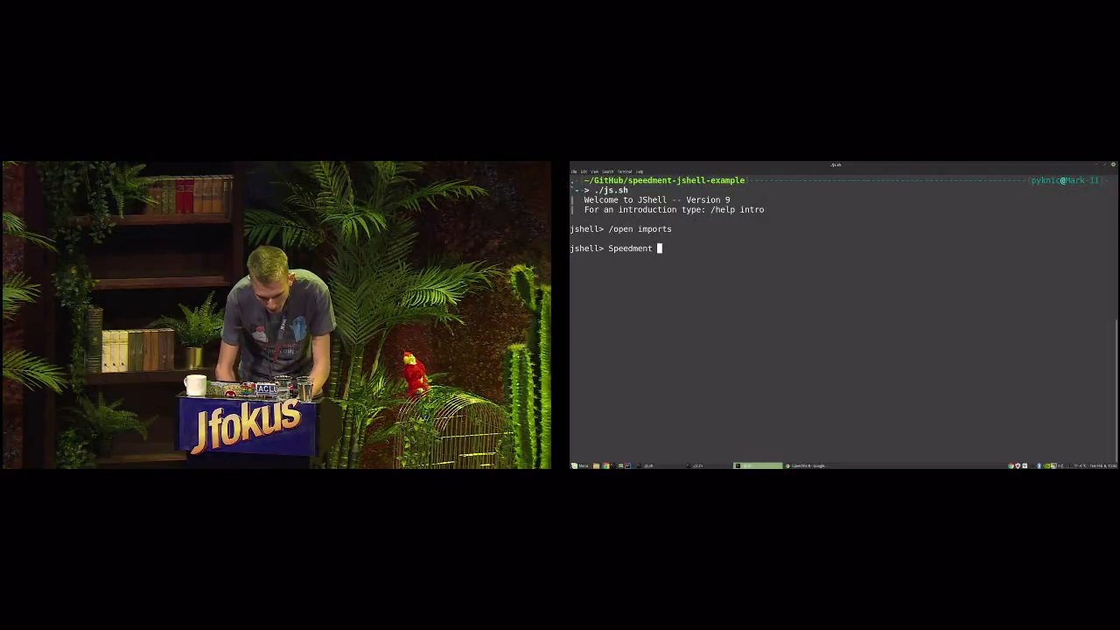
{"action": "type", "text": "app = st"}
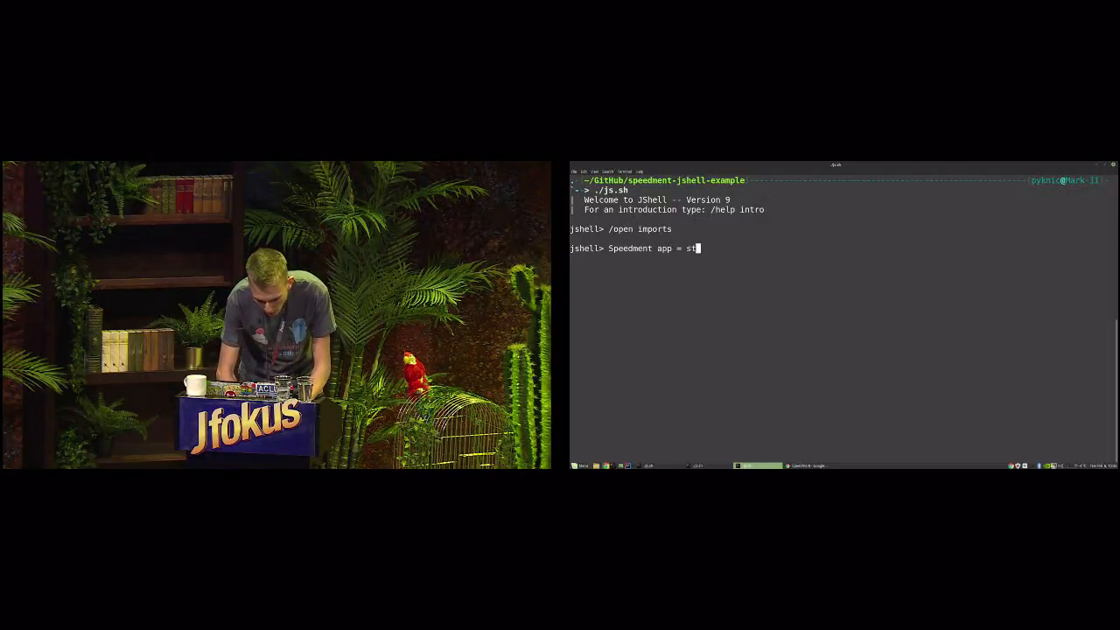
{"action": "type", "text": "artData"}
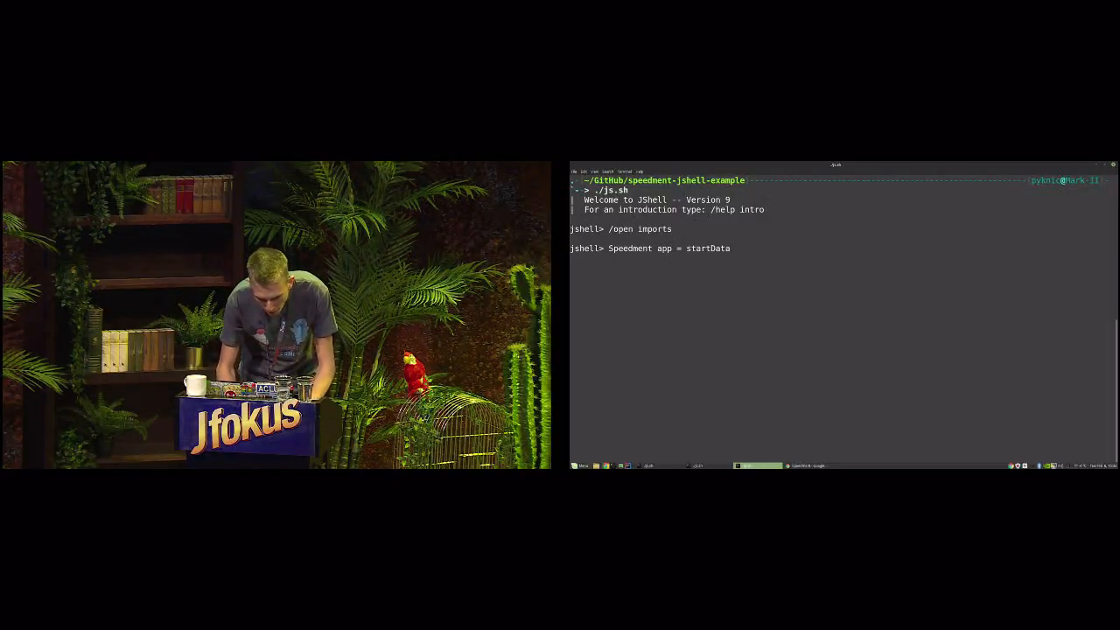
{"action": "key", "text": "Return"}
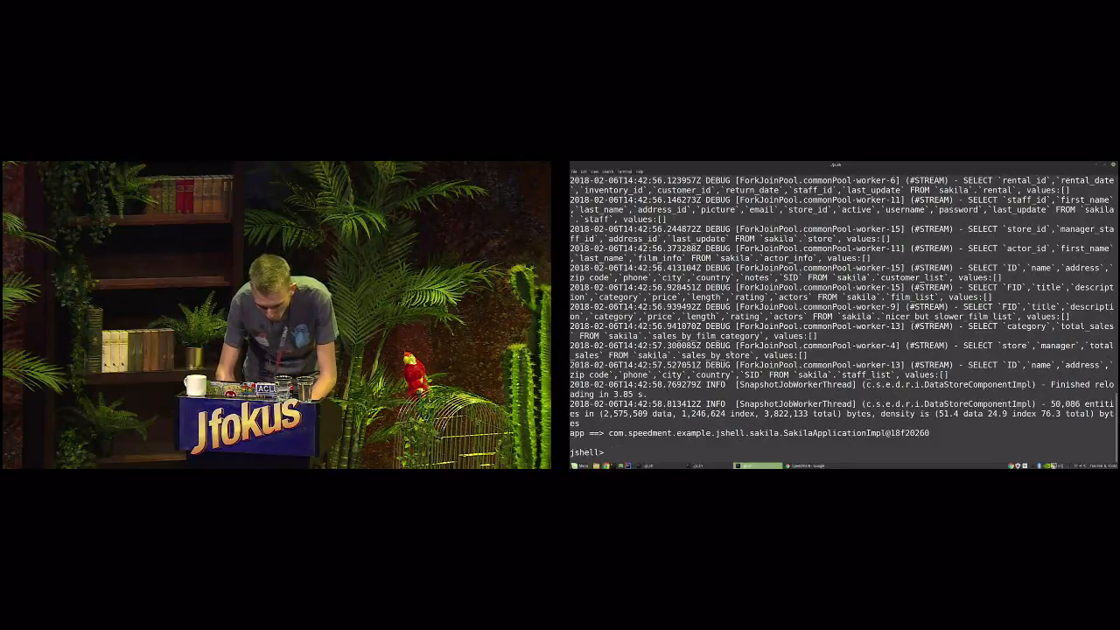
Declare 'FilmManager films = app.getOrThrow(FilmManager.class)' against the in-memory app.
{"action": "type", "text": "FilmManager"}
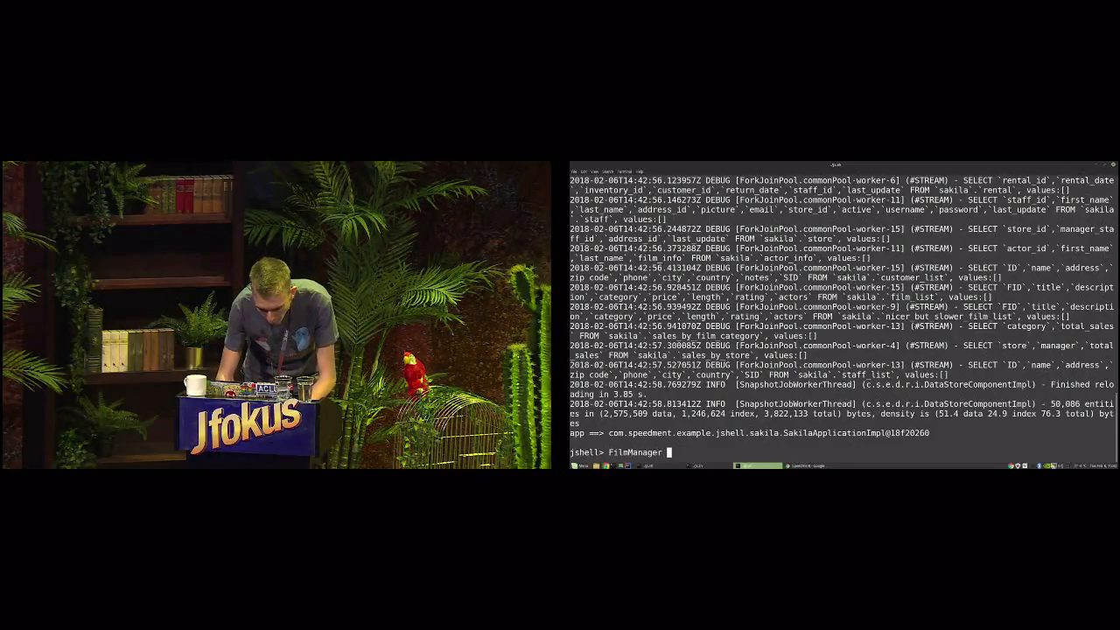
{"action": "type", "text": "films = app"}
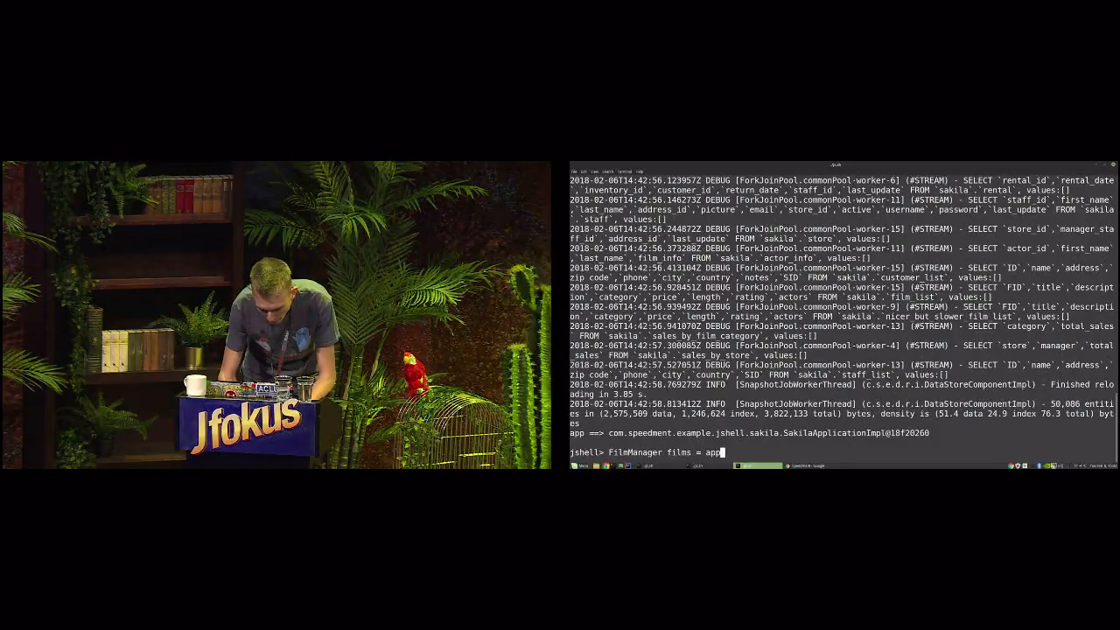
{"action": "type", "text": ".getOrThrow(Fil"}
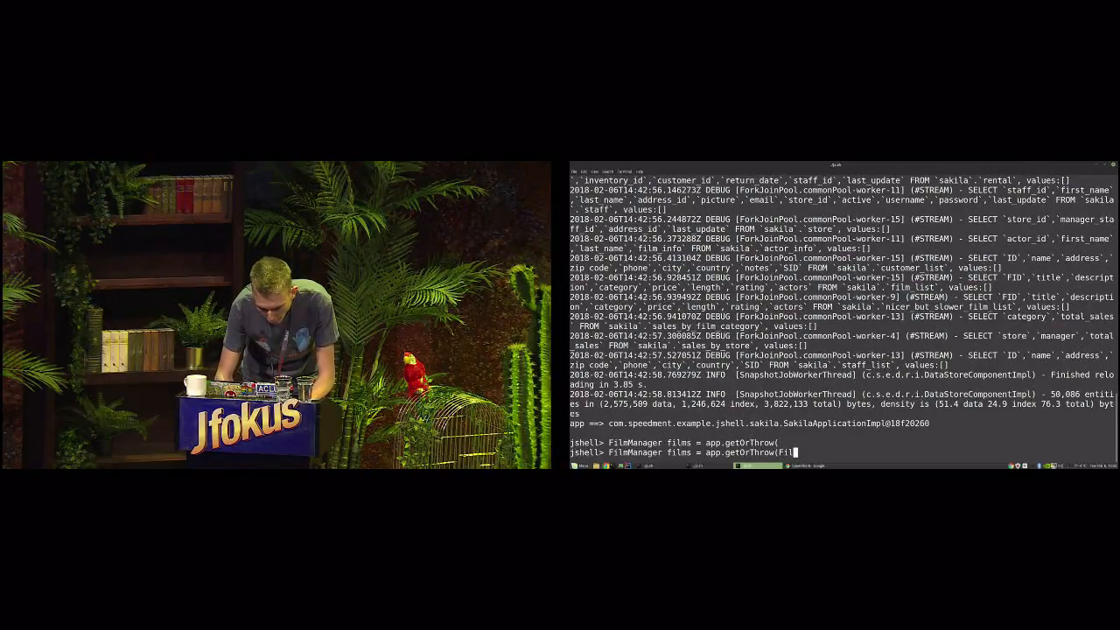
{"action": "type", "text": "FilmManager"}
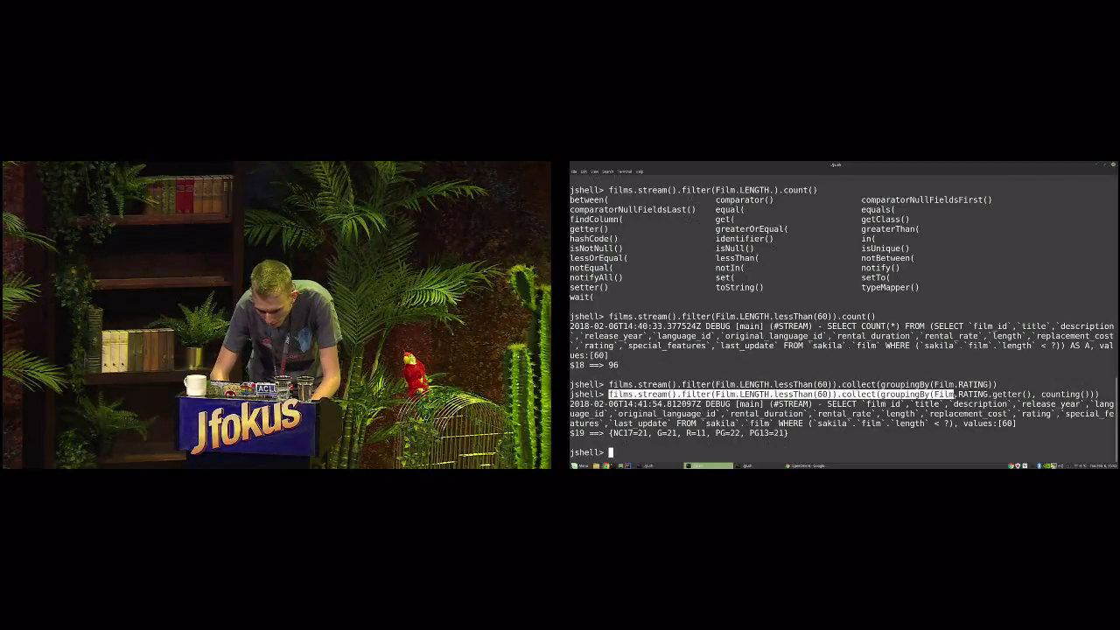
Paste the earlier groupingBy-rating count query and run it on the in-memory data.
{"action": "right_click", "coordinate": [1006, 403]}
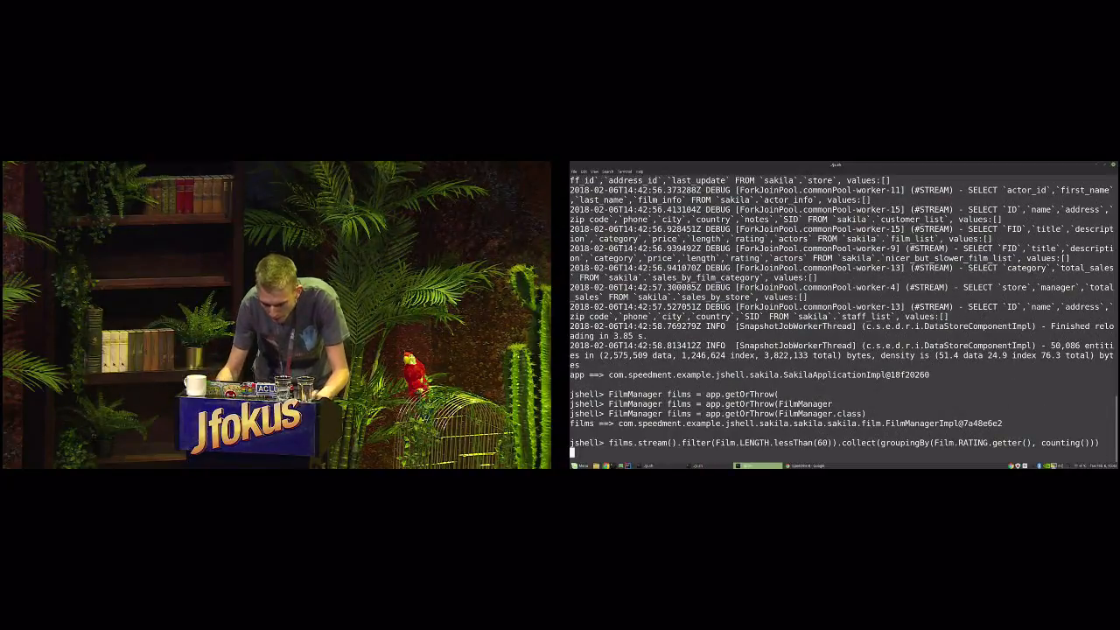
{"action": "key", "text": "Return"}
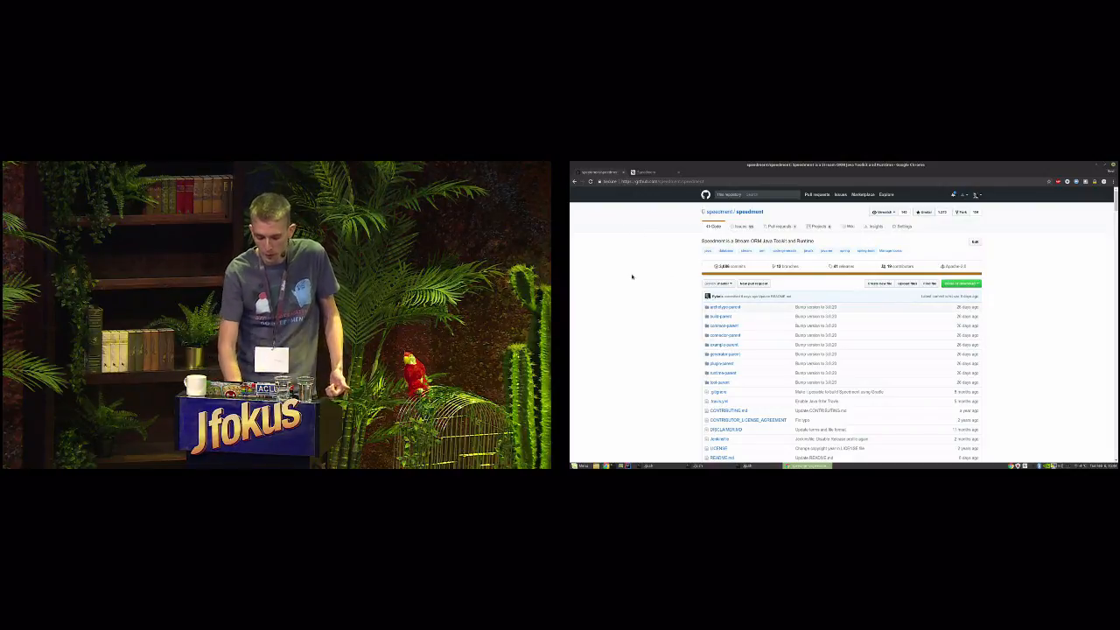
Scroll the Speedment repository page down to the README's Java 8 stream-to-SQL examples.
{"action": "scroll", "scroll_direction": "down", "scroll_amount": 3}
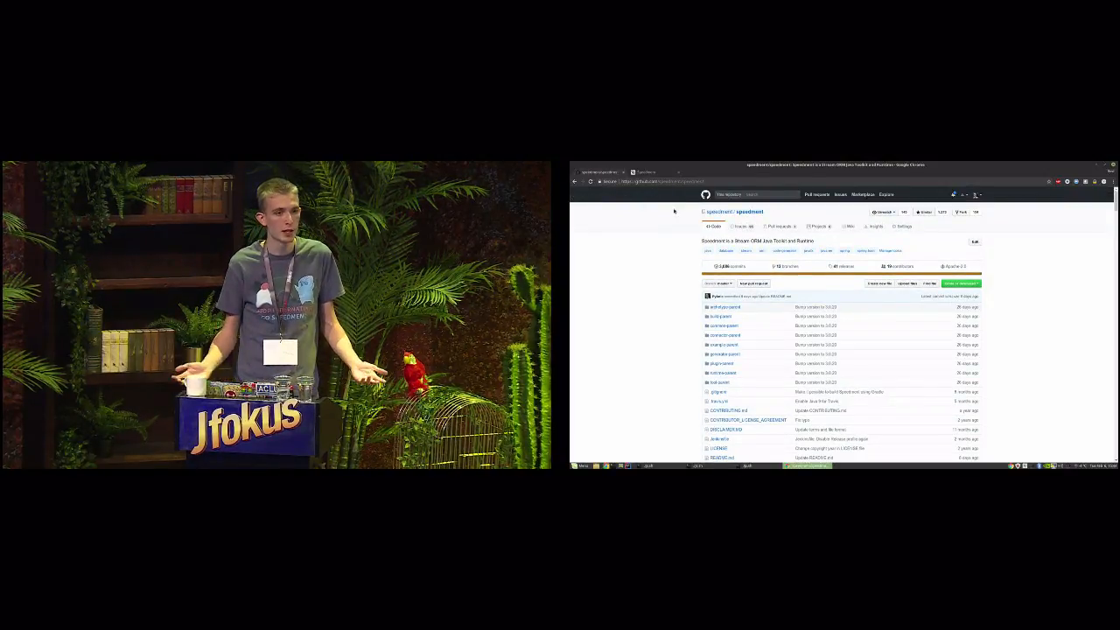
{"action": "scroll", "scroll_direction": "down", "scroll_amount": 3}
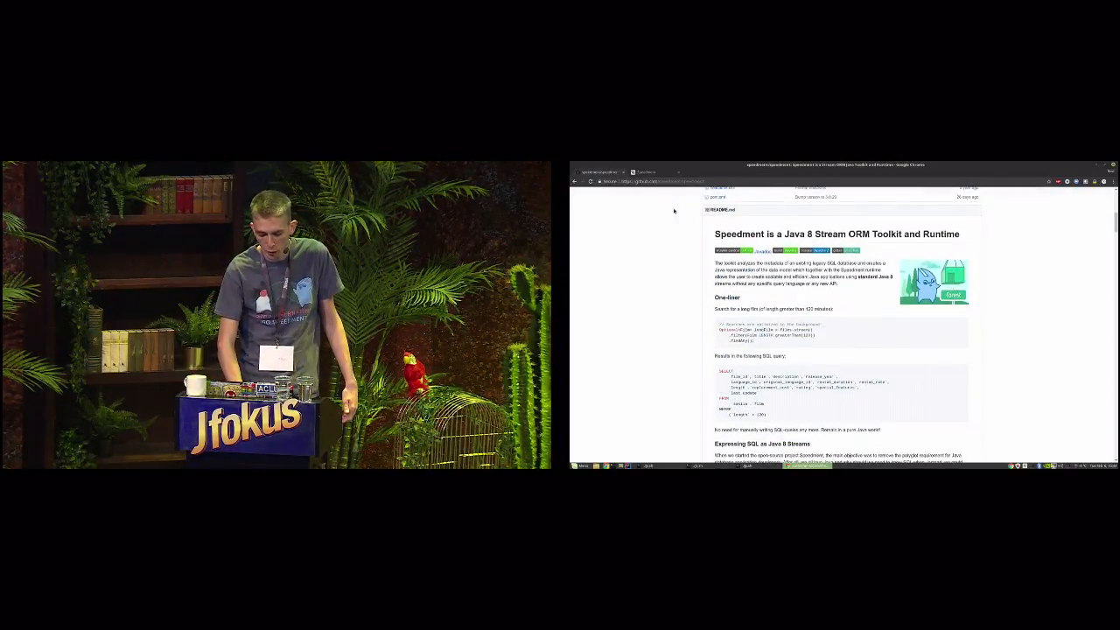
{"action": "scroll", "scroll_direction": "down", "scroll_amount": 3}
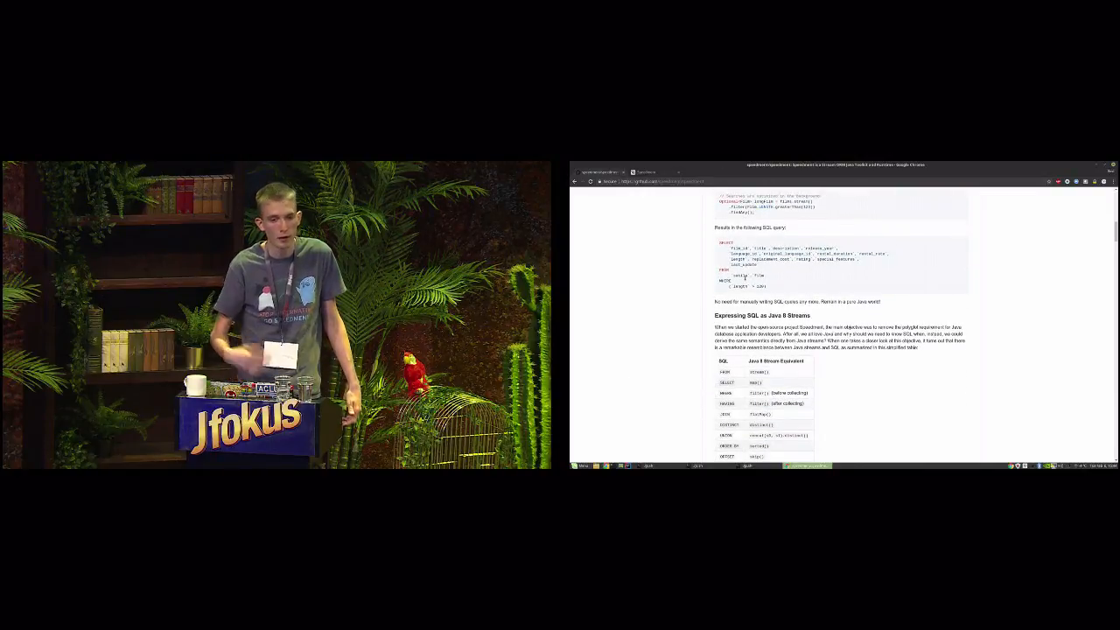